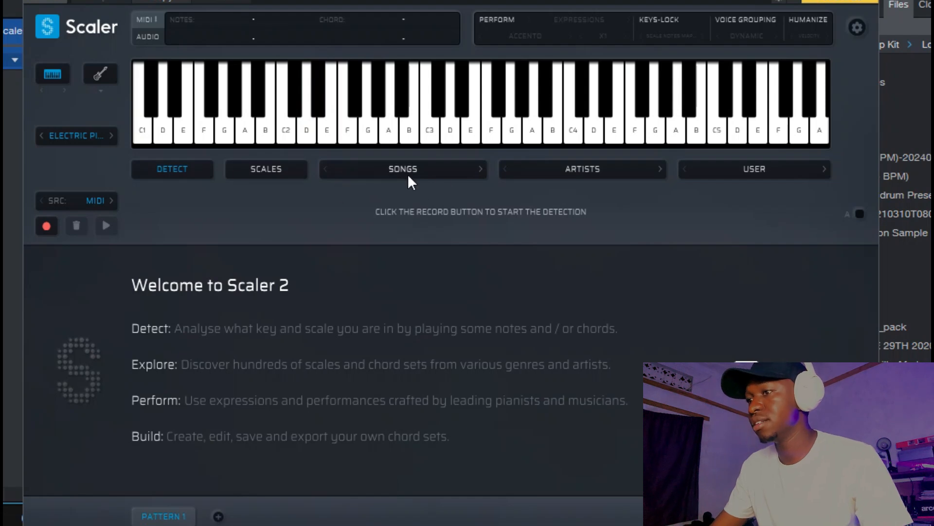
# Step: Load the RnB 2 chord set from Scaler's Songs library
pyautogui.click(402, 169)
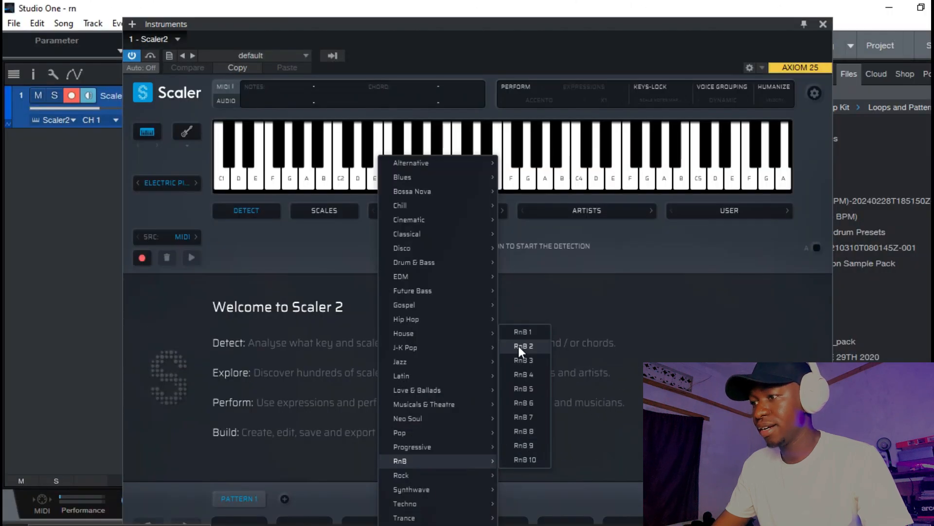
pyautogui.click(522, 347)
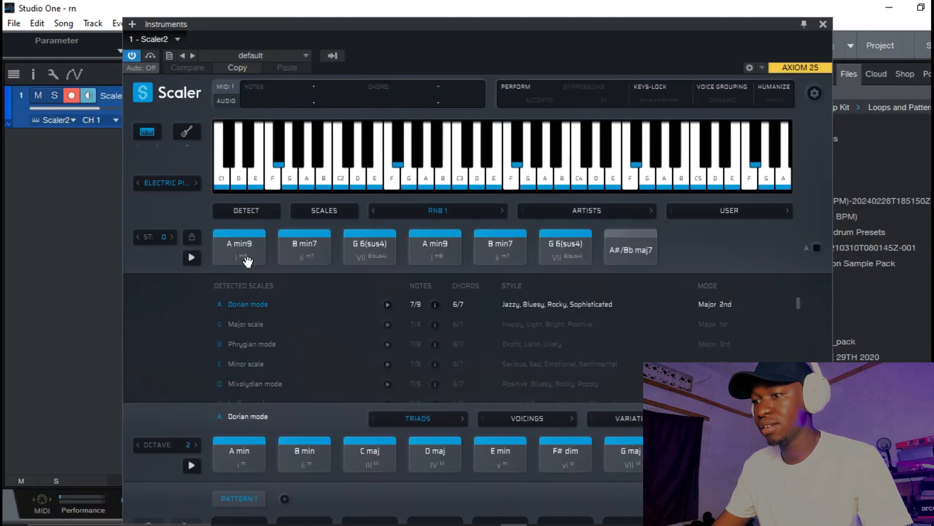
# Step: Audition the set's chords (Gb maj7, F min7, E maj7) and start the pattern with Gb maj7 and F min7
pyautogui.click(370, 246)
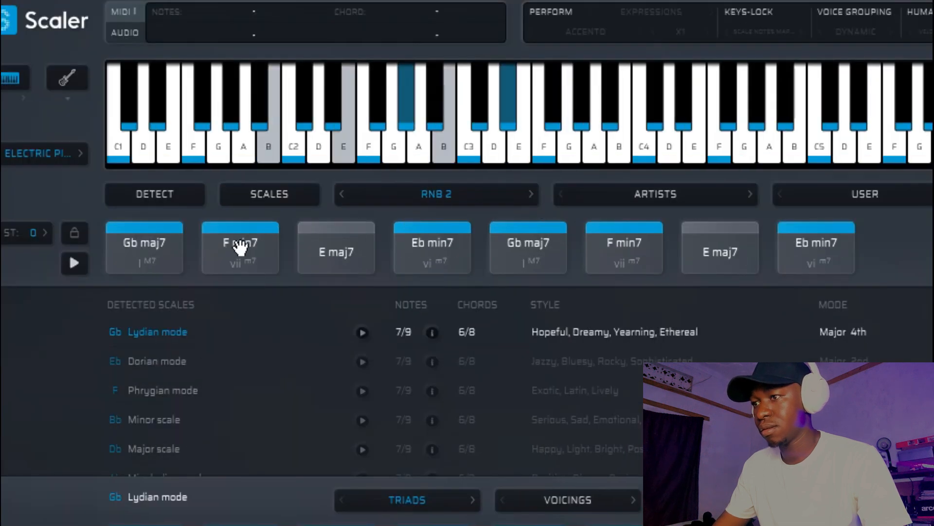
pyautogui.click(239, 249)
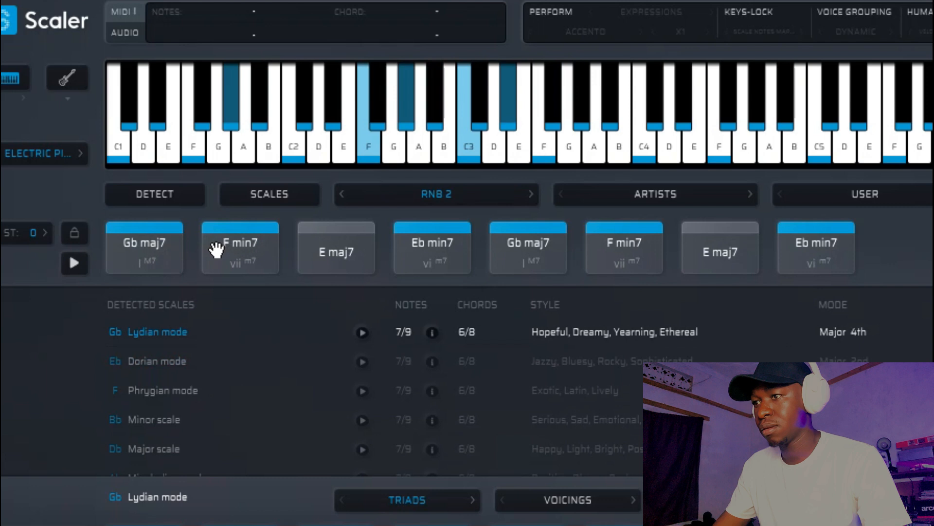
pyautogui.click(240, 252)
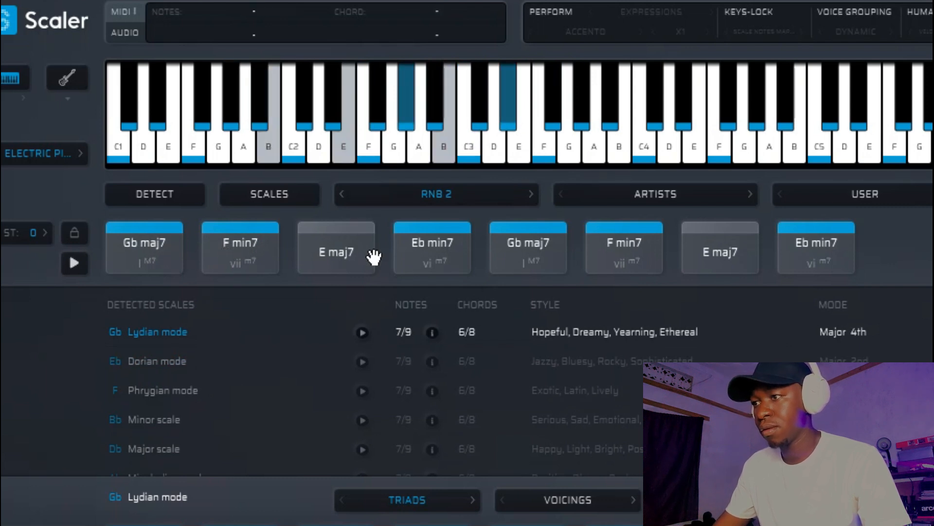
pyautogui.click(432, 247)
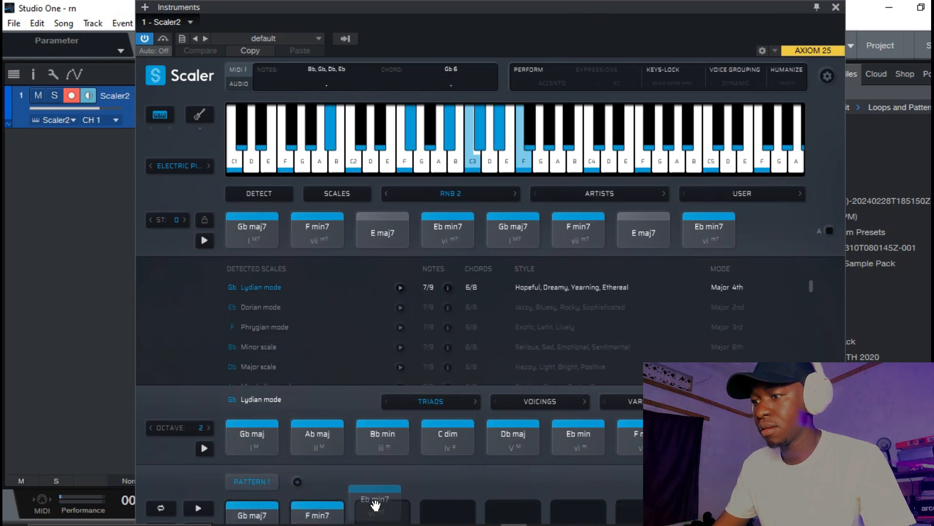
# Step: Add Eb min7 to the pattern, place the chords on the Scaler2 track and shorten the later chord notes
pyautogui.click(519, 230)
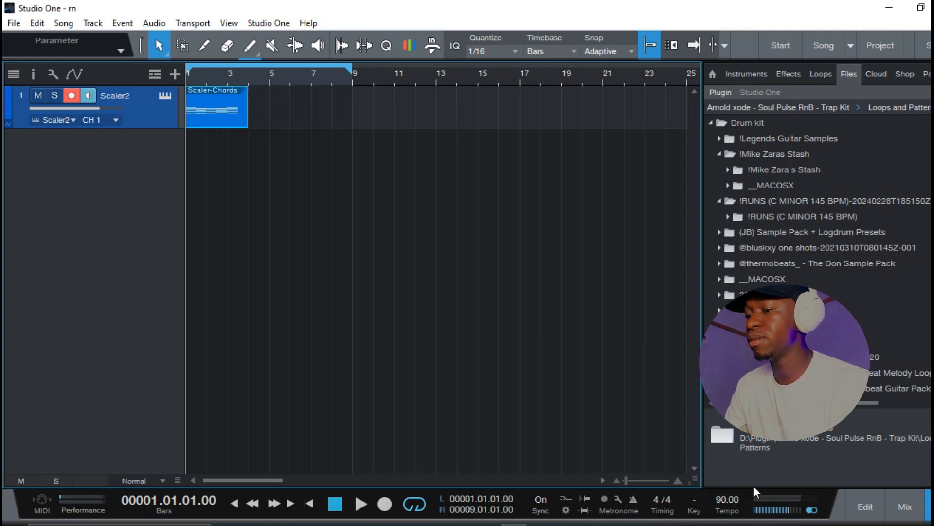
pyautogui.doubleClick(216, 106)
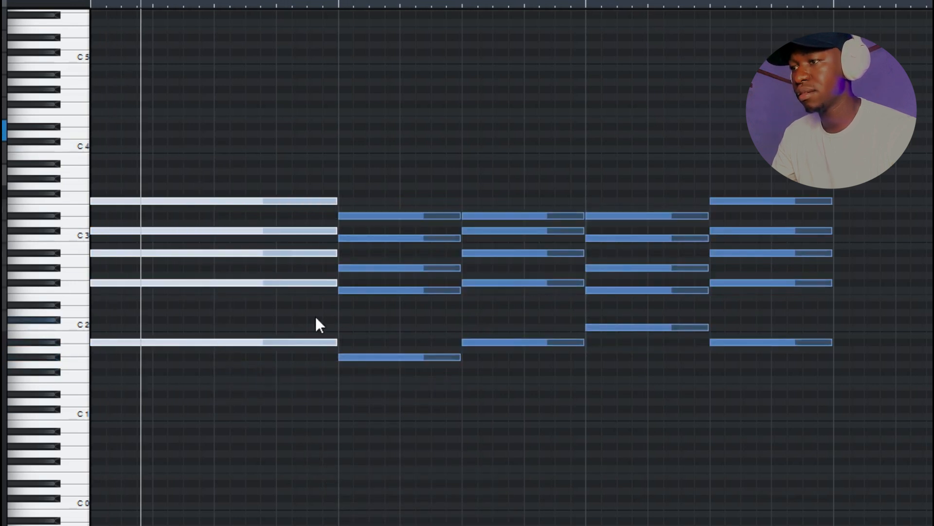
pyautogui.moveTo(402, 140); pyautogui.dragTo(887, 482)
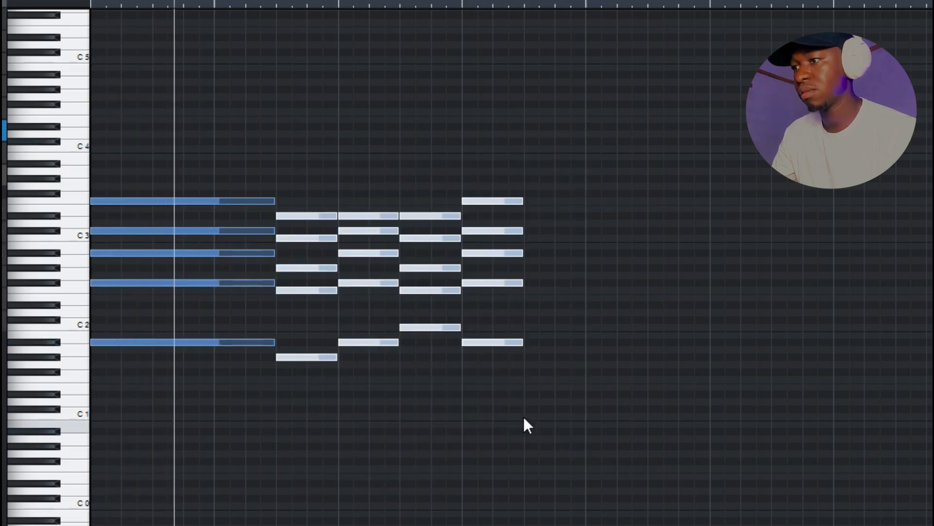
pyautogui.moveTo(328, 367)
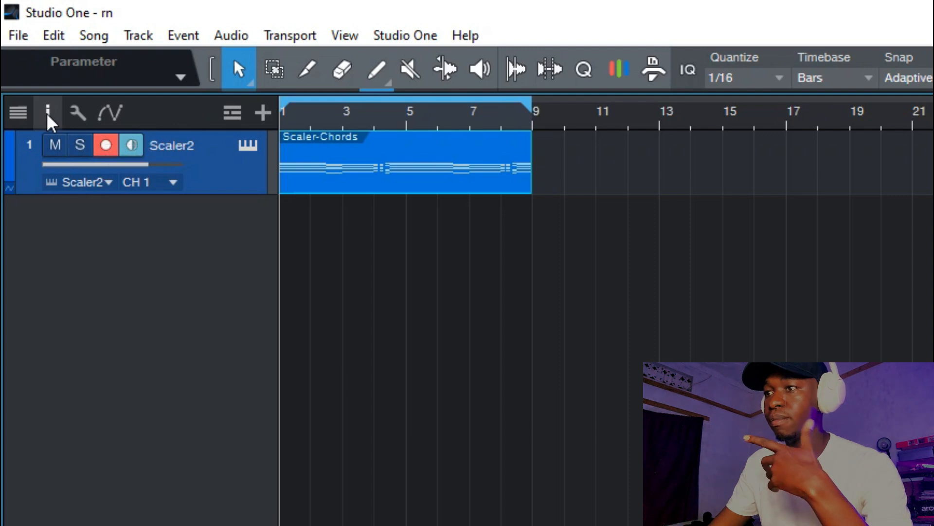
# Step: Insert Pro EQ on the Scaler2 track with its low cut raised to about 135 Hz
pyautogui.click(47, 112)
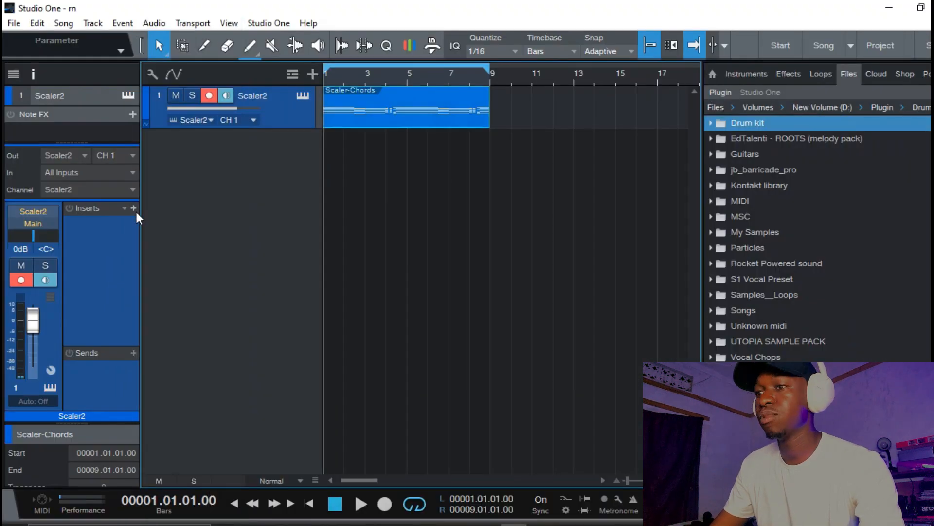
pyautogui.click(135, 207)
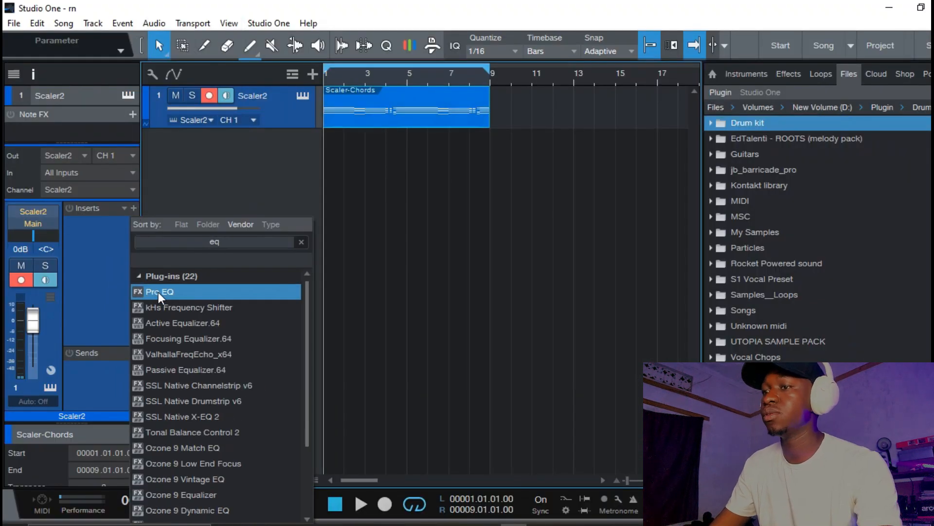
pyautogui.doubleClick(160, 292)
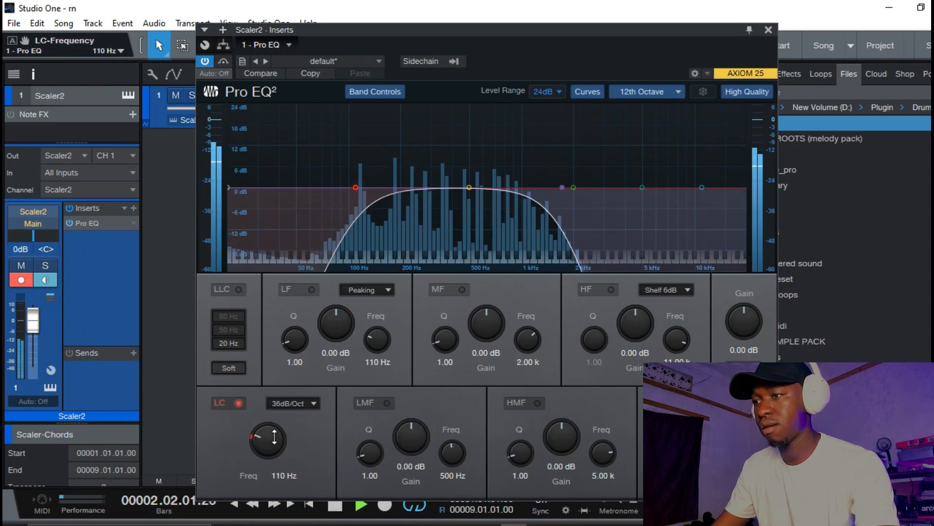
pyautogui.moveTo(265, 435); pyautogui.dragTo(275, 428)
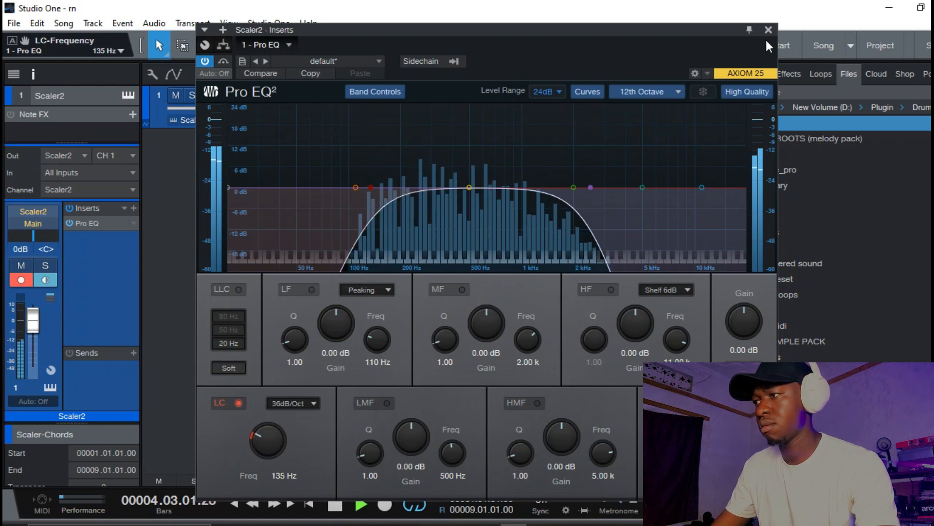
pyautogui.click(765, 28)
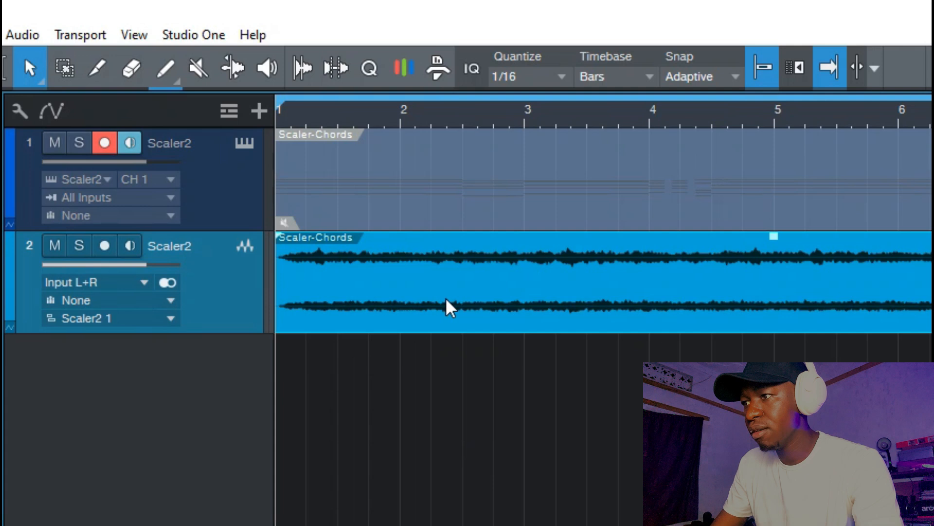
# Step: Chop the chord audio into short slices and set the audio track to -5.6 dB
pyautogui.click(96, 66)
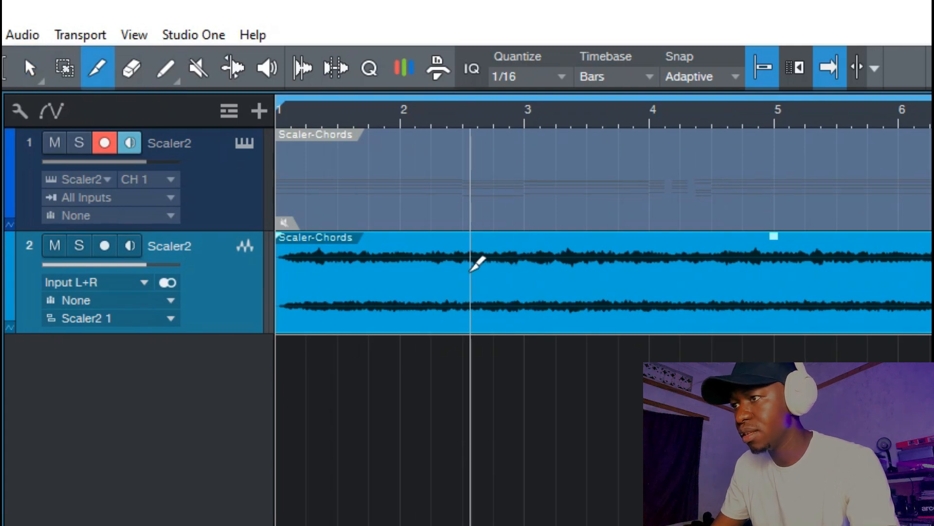
pyautogui.click(477, 267)
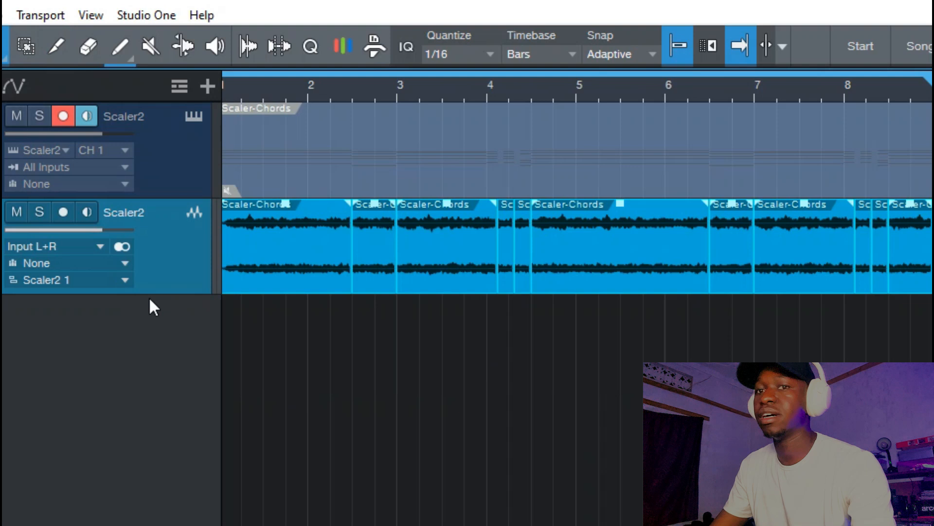
pyautogui.moveTo(220, 354)
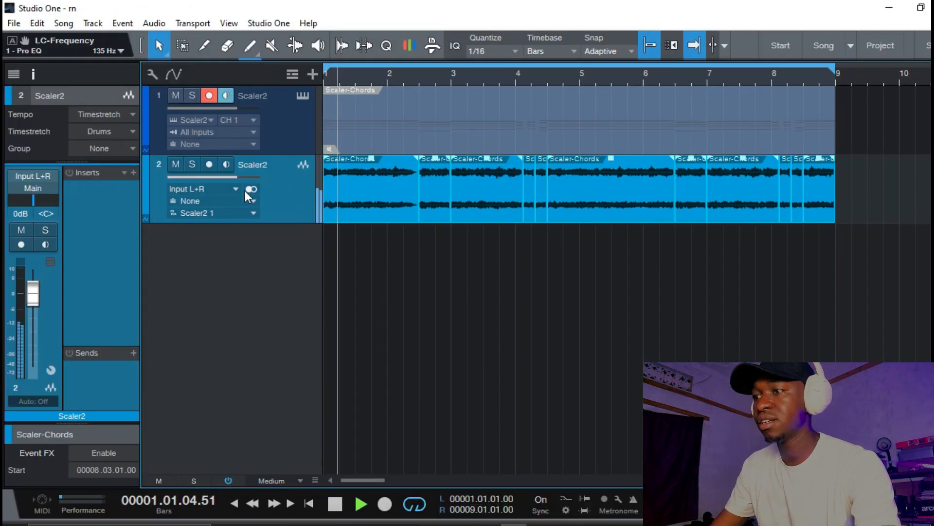
pyautogui.moveTo(33, 291); pyautogui.dragTo(33, 301)
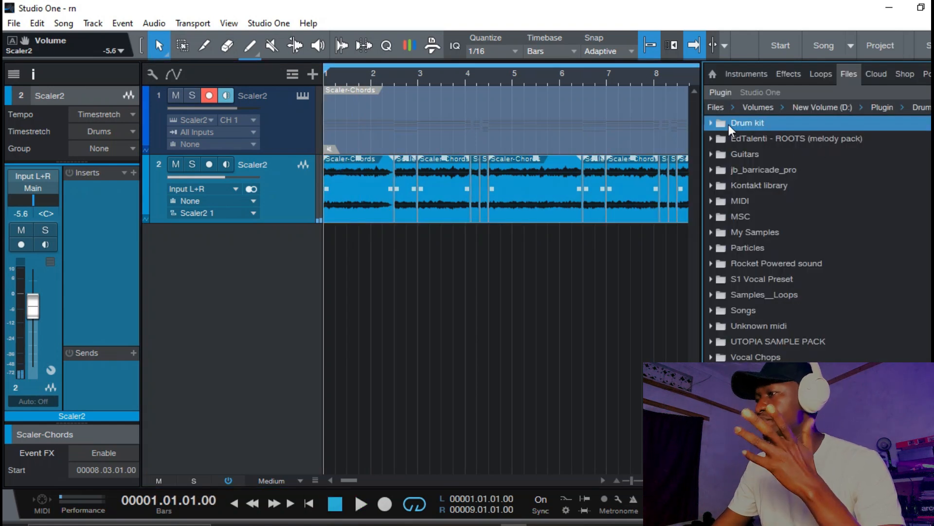
# Step: Browse the Drum kit One-Shots folder and audition the Epiano one-shot samples
pyautogui.click(711, 122)
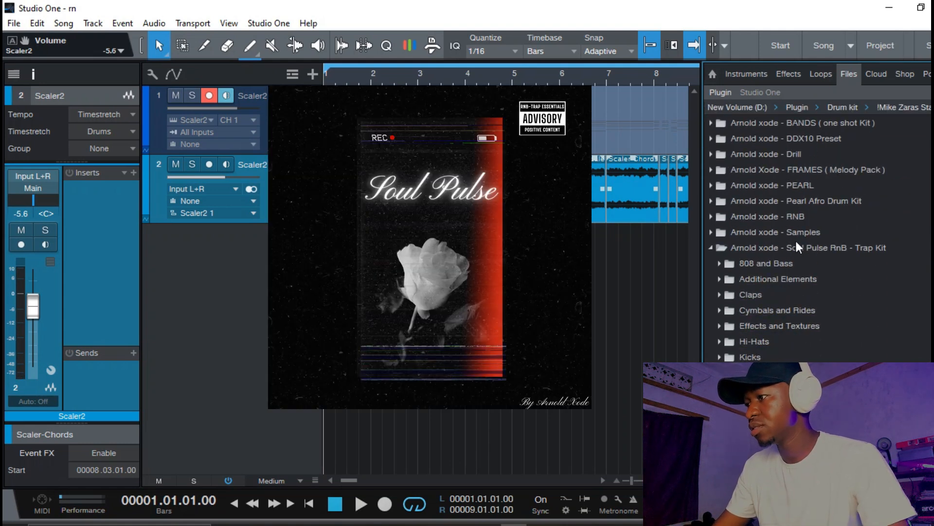
pyautogui.scroll(-3)
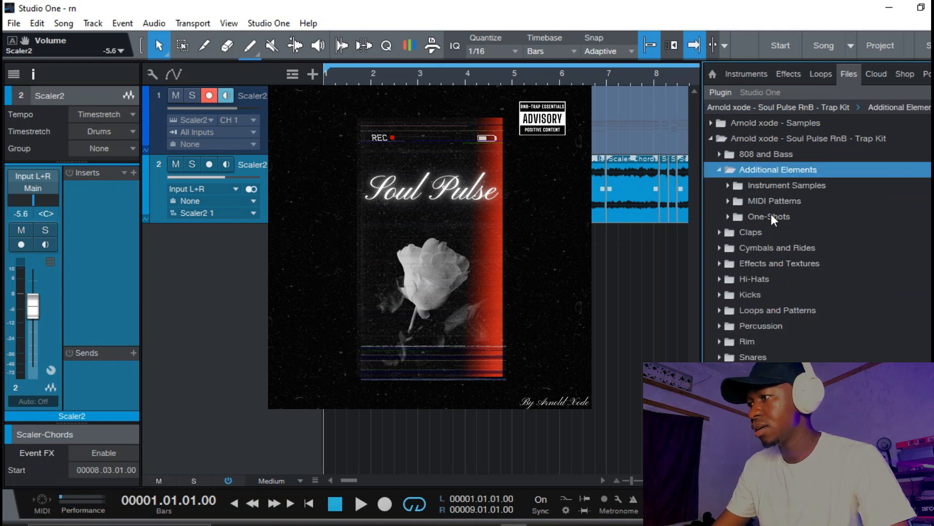
pyautogui.click(769, 216)
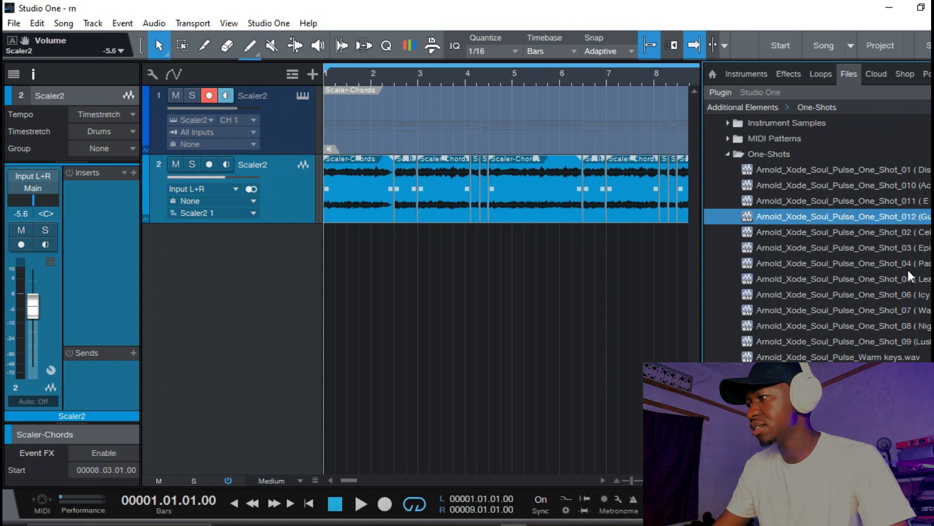
pyautogui.click(834, 278)
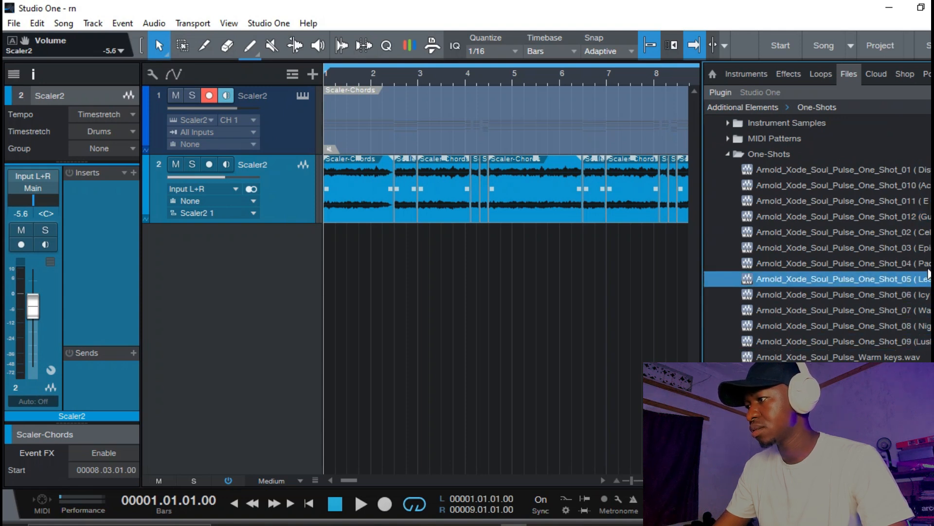
pyautogui.click(839, 248)
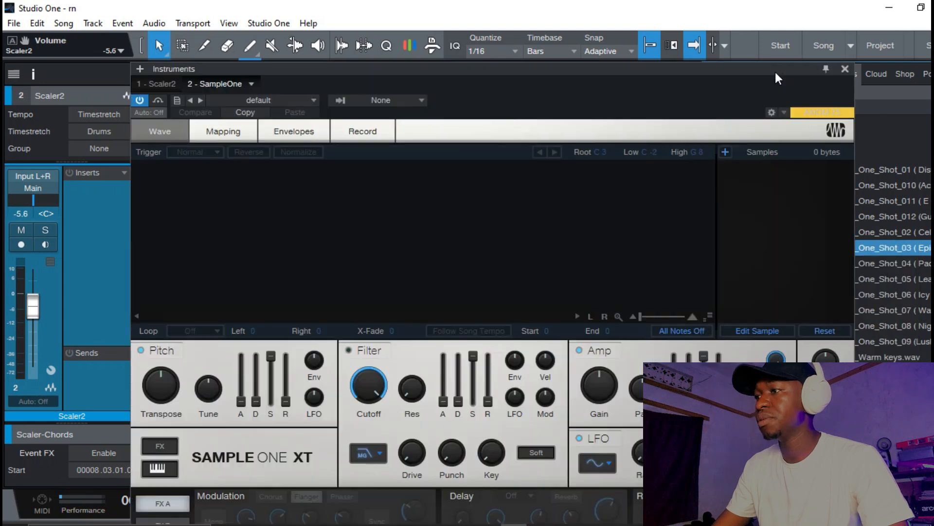
# Step: Create a SampleOne track from the Epiano one-shot and lower its volume to about -3.4 dB
pyautogui.click(844, 68)
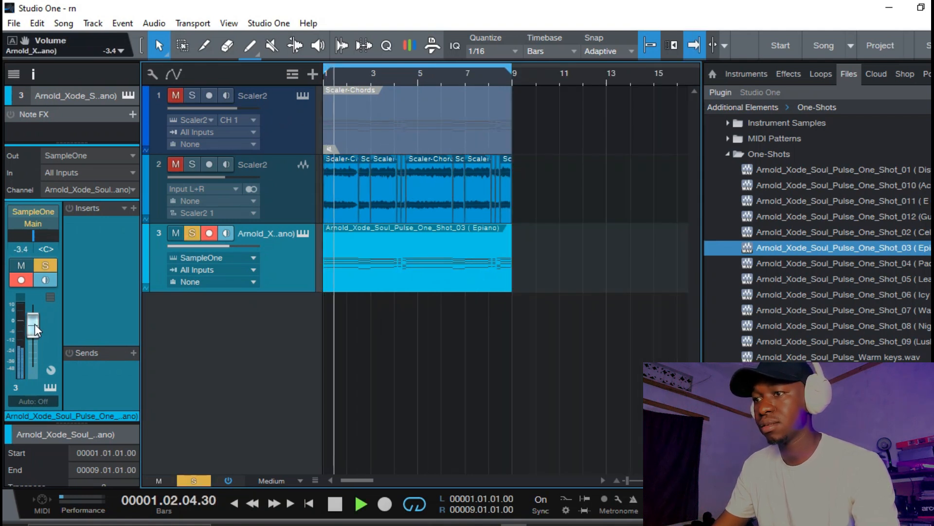
pyautogui.moveTo(33, 320); pyautogui.dragTo(34, 331)
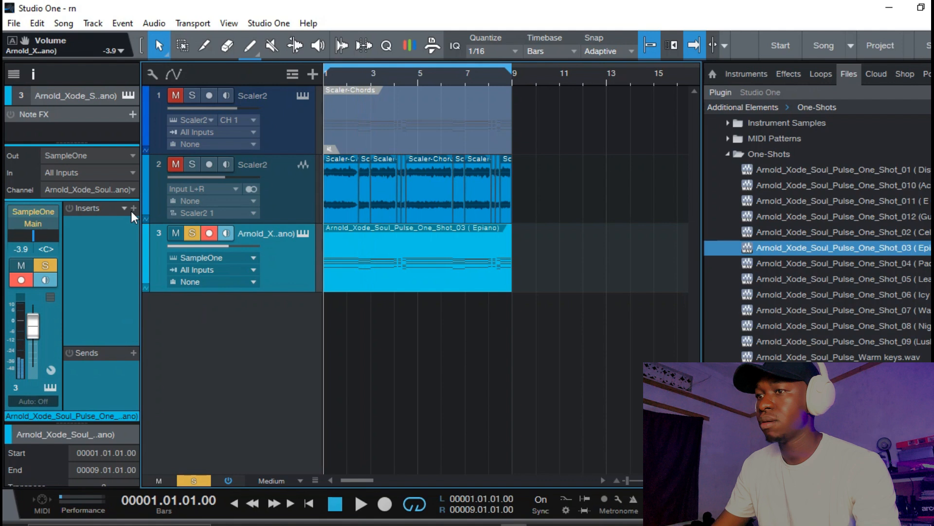
# Step: Insert Pedalboard ('pe') on the Epiano track with chorus, delay and reverb pedals
pyautogui.write('pe')
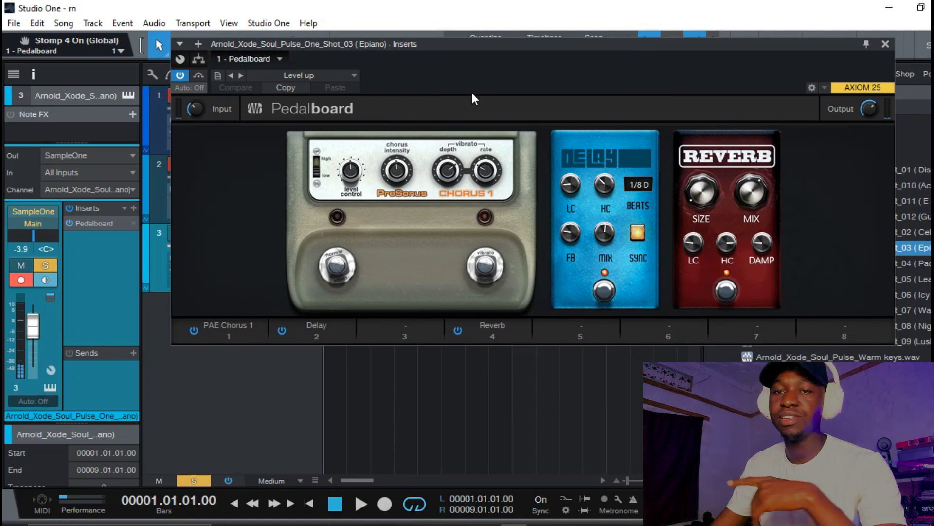
pyautogui.click(309, 76)
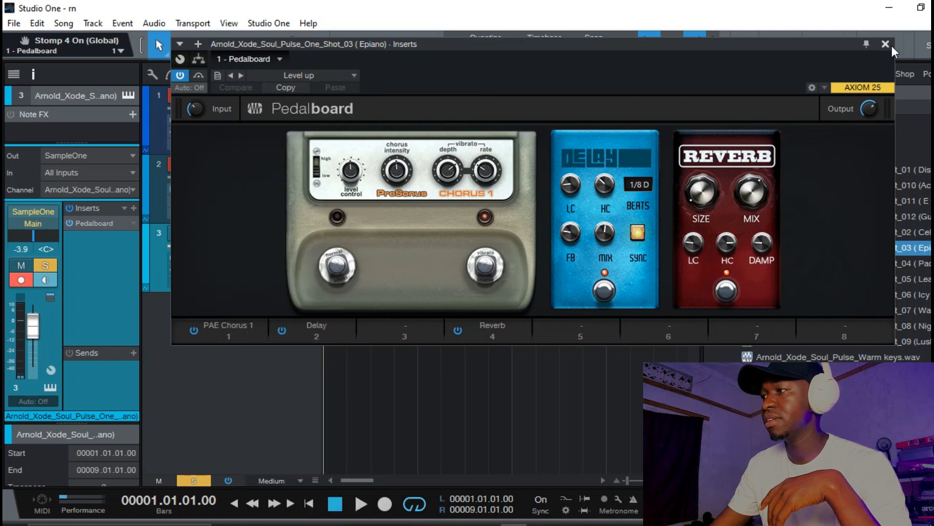
pyautogui.click(884, 44)
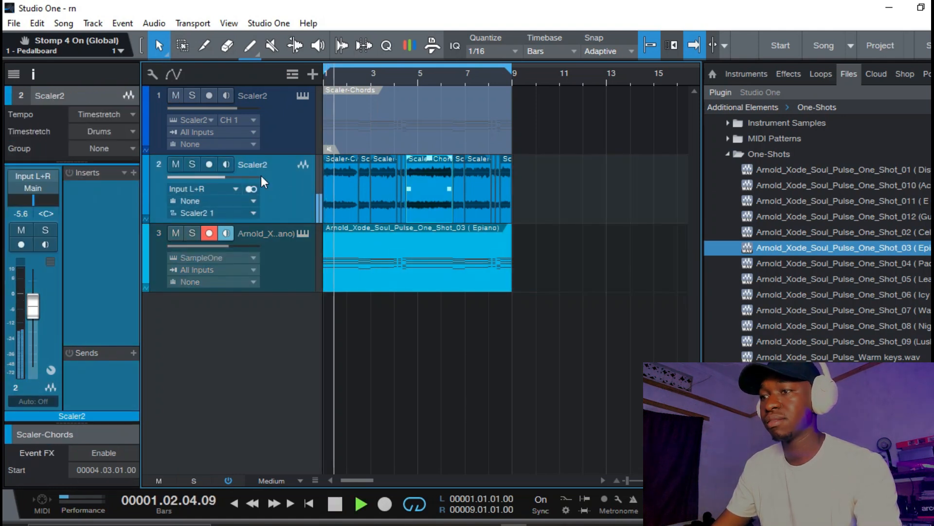
# Step: Turn the Scaler chord audio down to about -16.4 dB and shrink all track heights to Small
pyautogui.moveTo(33, 304); pyautogui.dragTo(33, 312)
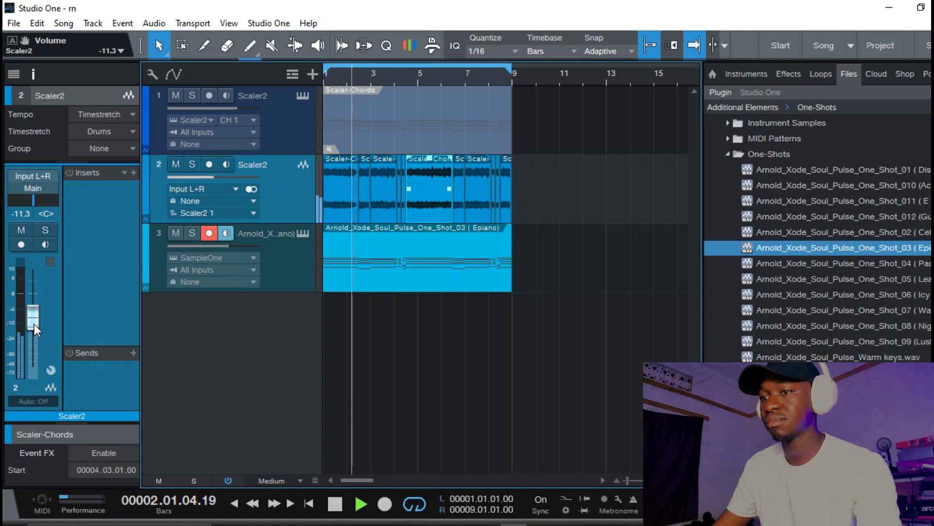
pyautogui.moveTo(33, 312); pyautogui.dragTo(33, 319)
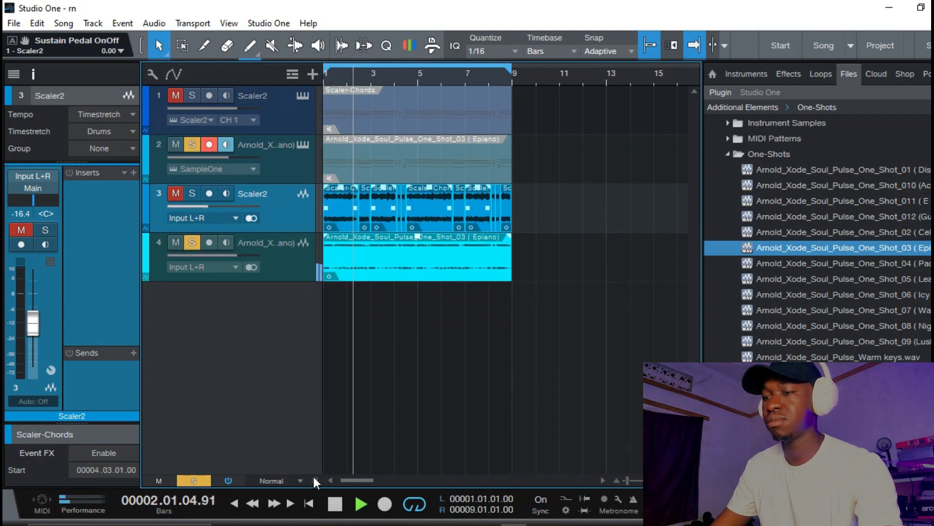
pyautogui.click(192, 193)
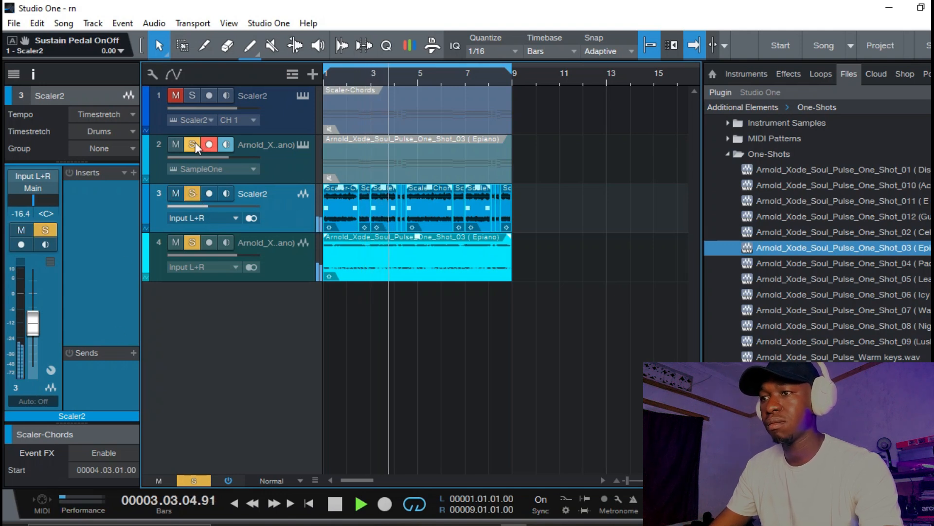
# Step: Solo and bounce the Epiano part to its own audio track, then select the Lead one-shot
pyautogui.click(191, 144)
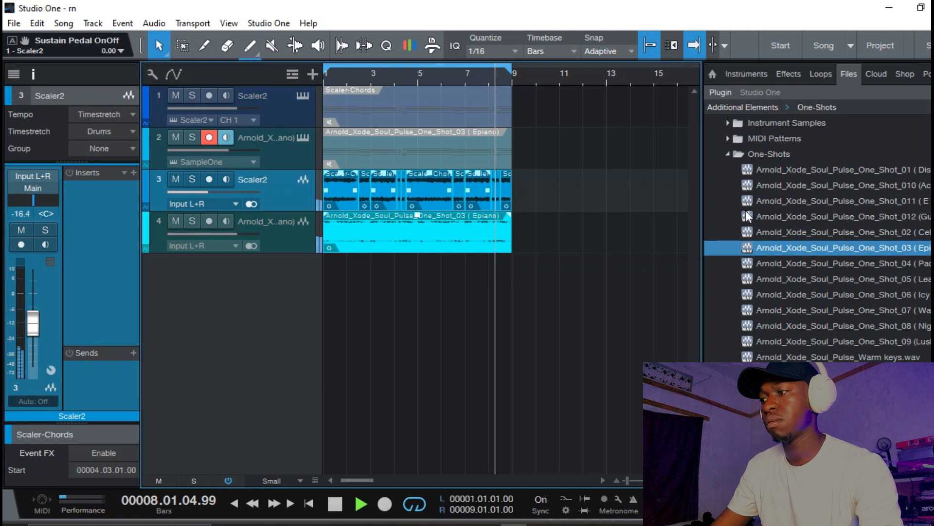
pyautogui.click(335, 504)
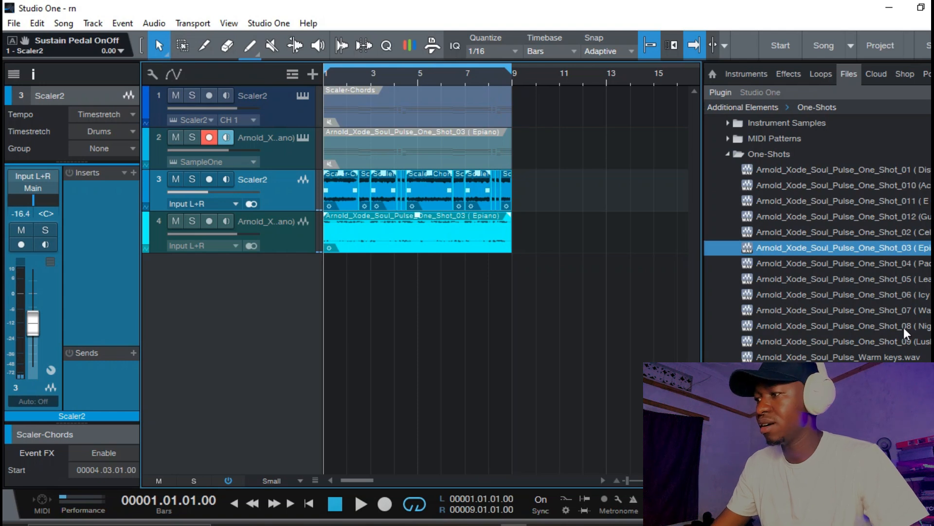
pyautogui.moveTo(876, 237)
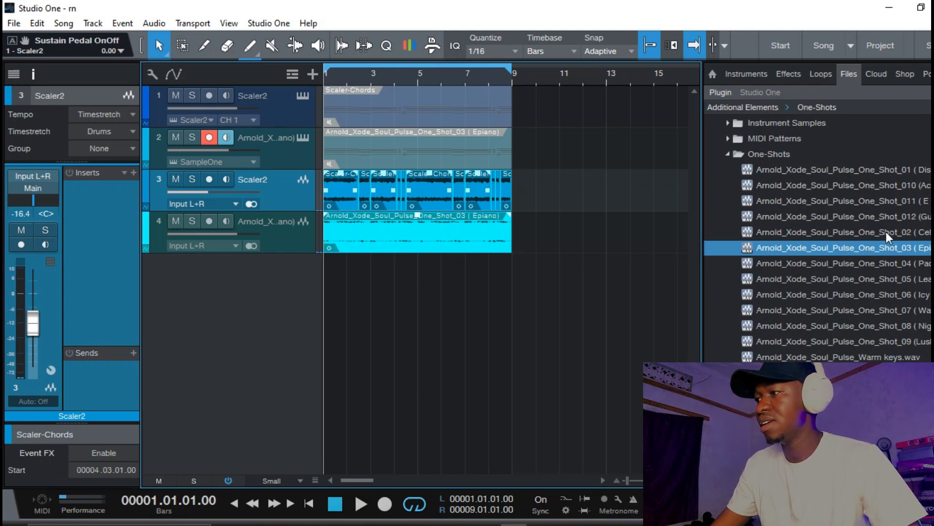
pyautogui.click(839, 278)
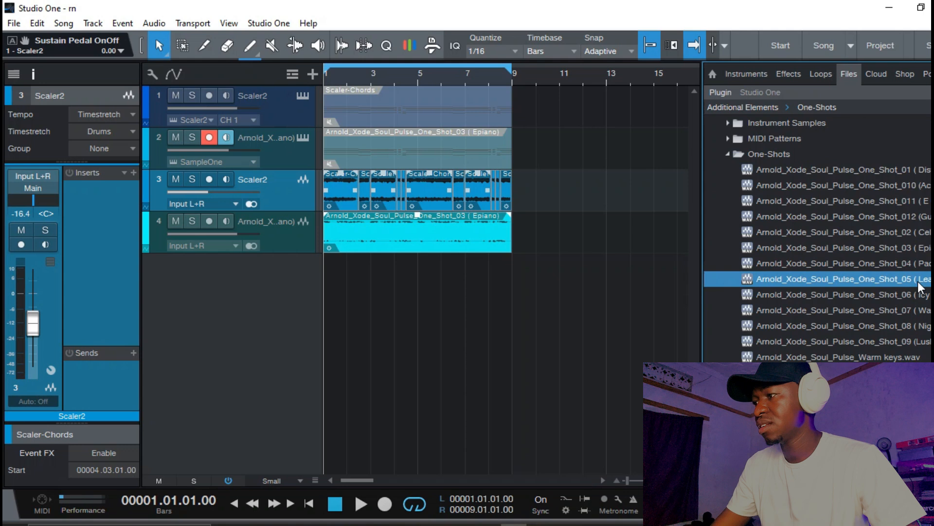
# Step: Send the Lead one-shot to a new SampleOne track with Fat Channel, Pro EQ and EchoBoy inserts
pyautogui.rightClick(844, 279)
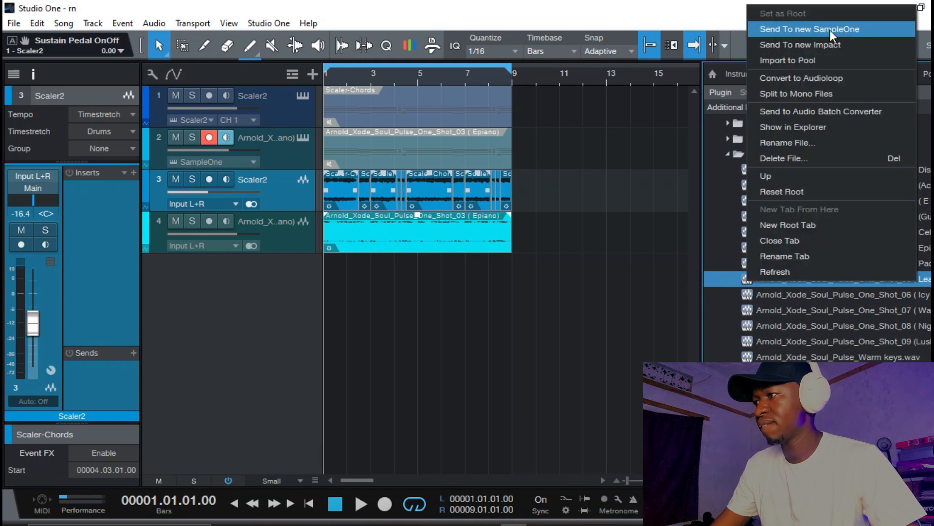
pyautogui.click(809, 29)
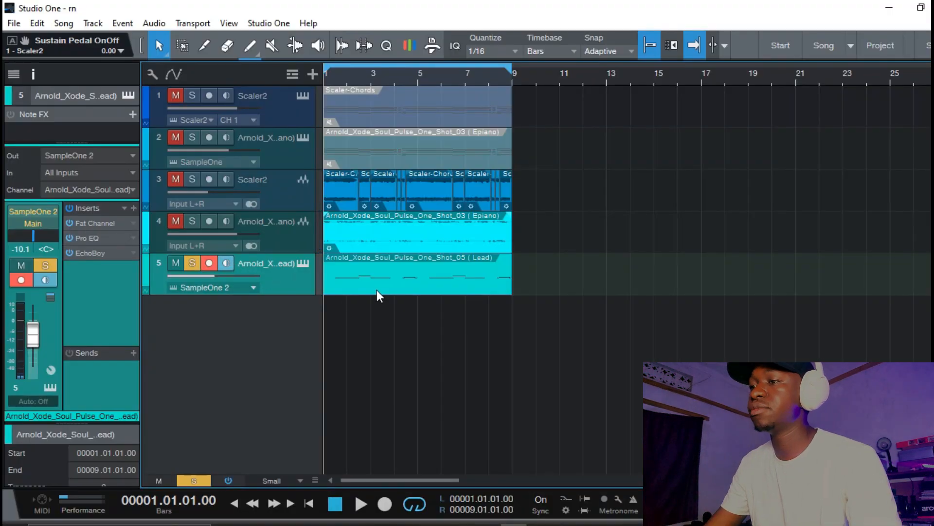
pyautogui.click(251, 179)
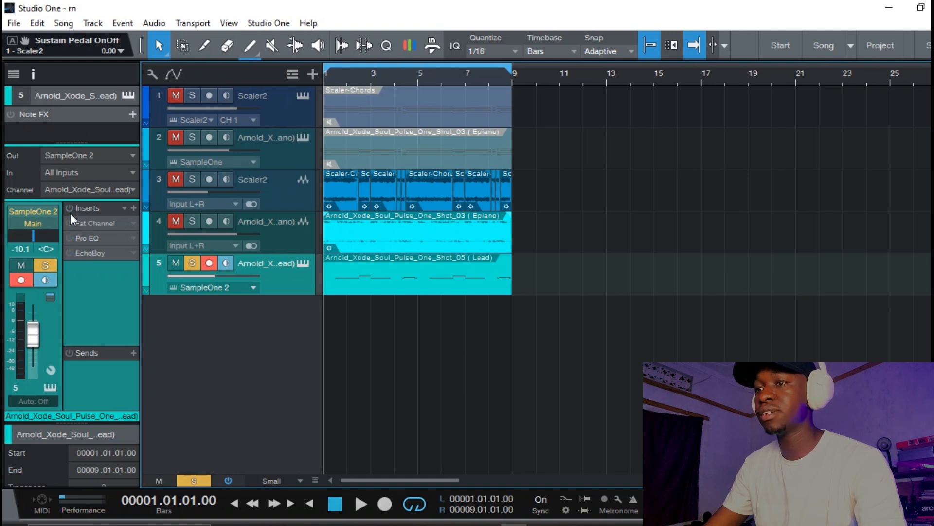
# Step: Review the Lead track's Fat Channel and EchoBoy settings, unsolo it and select its clip
pyautogui.click(360, 504)
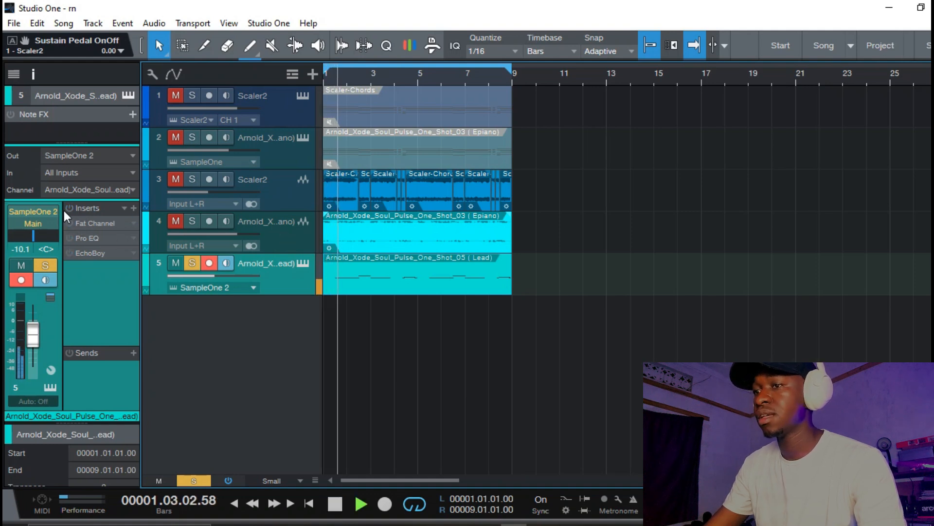
pyautogui.click(334, 504)
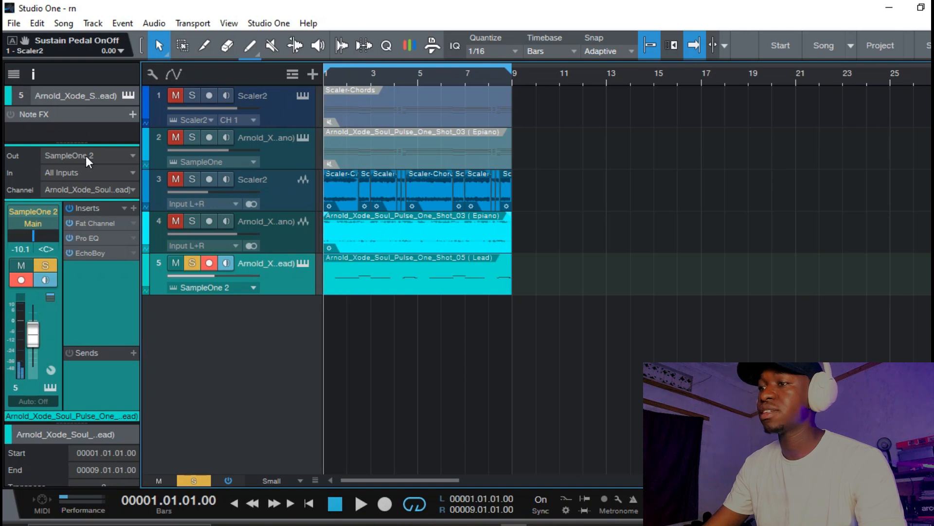
pyautogui.click(92, 223)
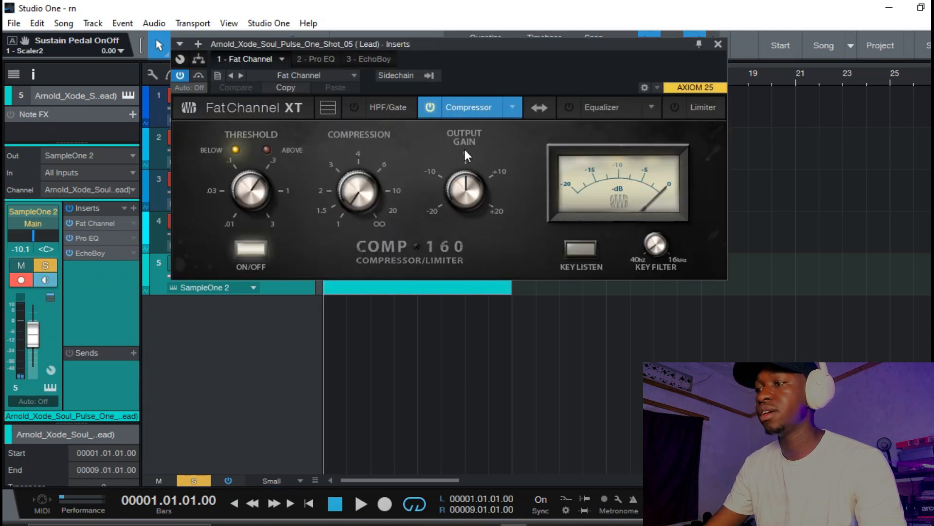
pyautogui.click(364, 59)
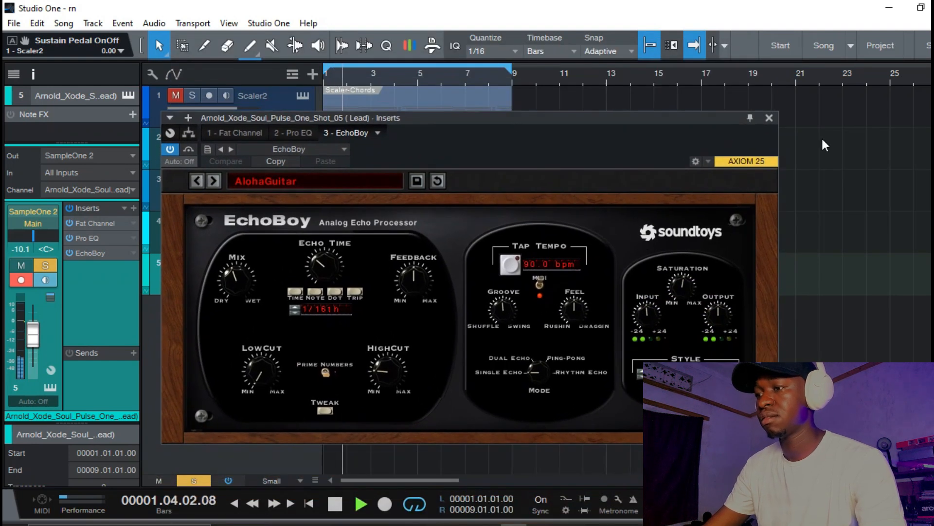
pyautogui.click(767, 115)
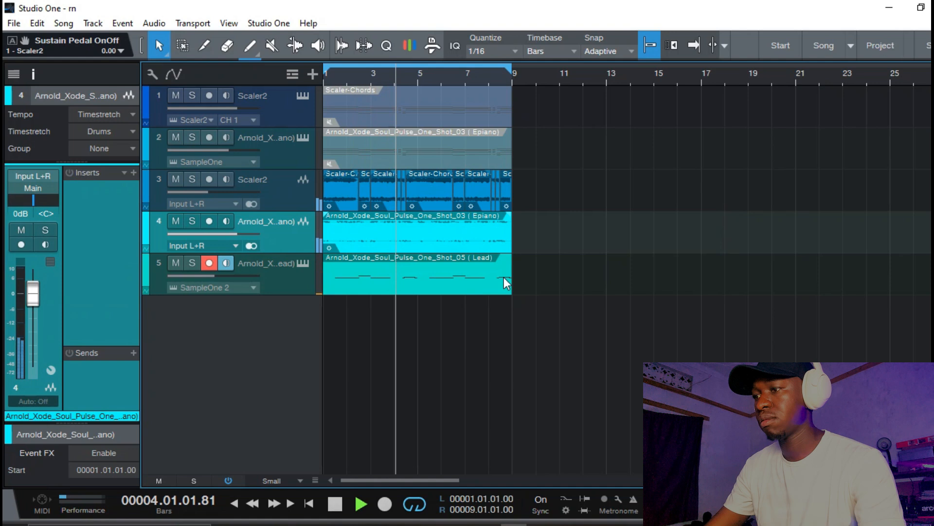
pyautogui.click(271, 263)
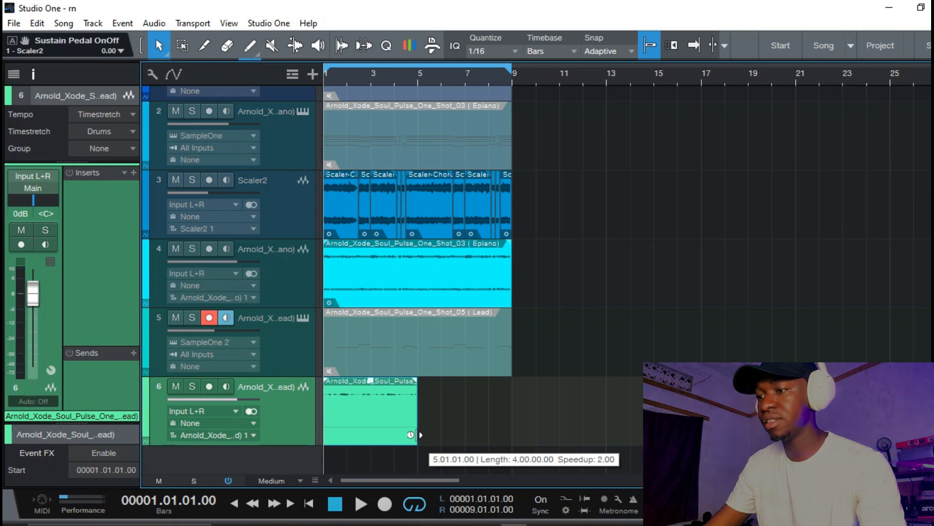
pyautogui.moveTo(515, 420)
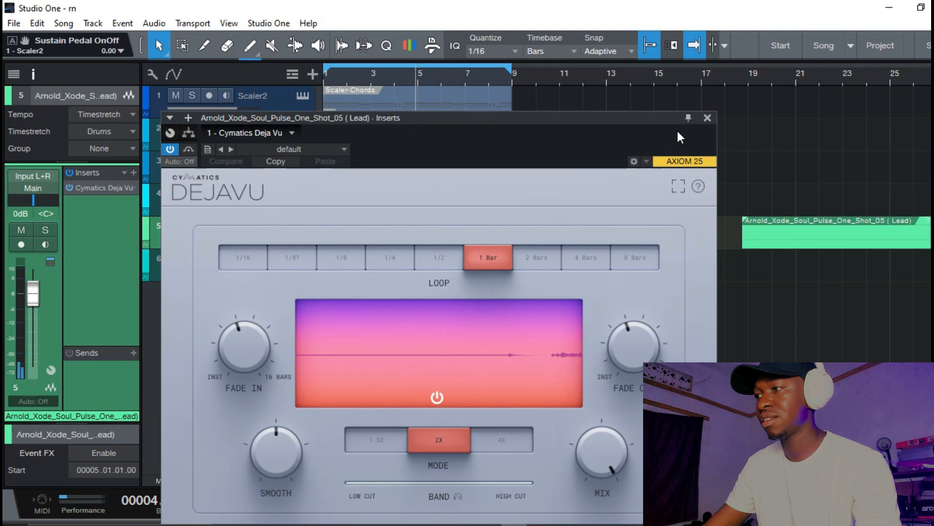
# Step: Bounce the Lead to a double-speed repeated audio copy with Cymatics Deja Vu inserted
pyautogui.click(708, 117)
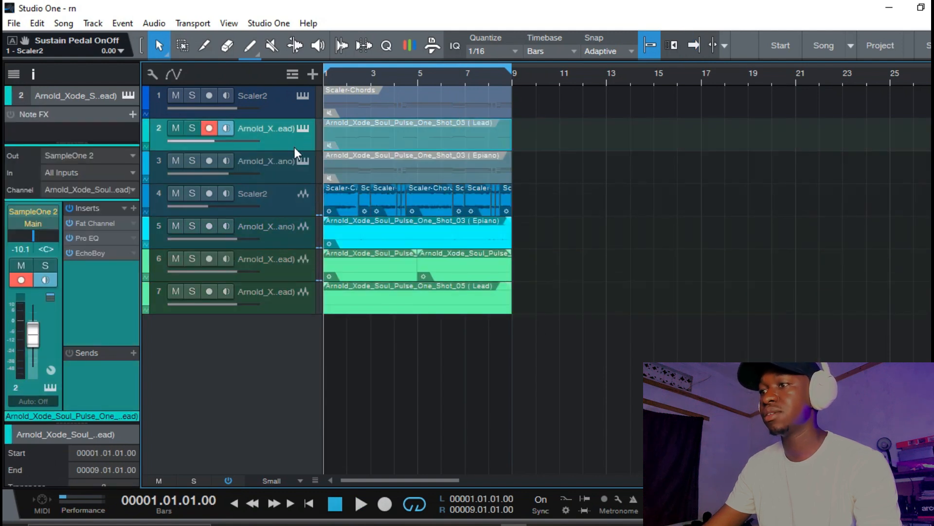
# Step: Review the sped-up Lead's Deja Vu settings and select the full-length Lead track
pyautogui.click(192, 259)
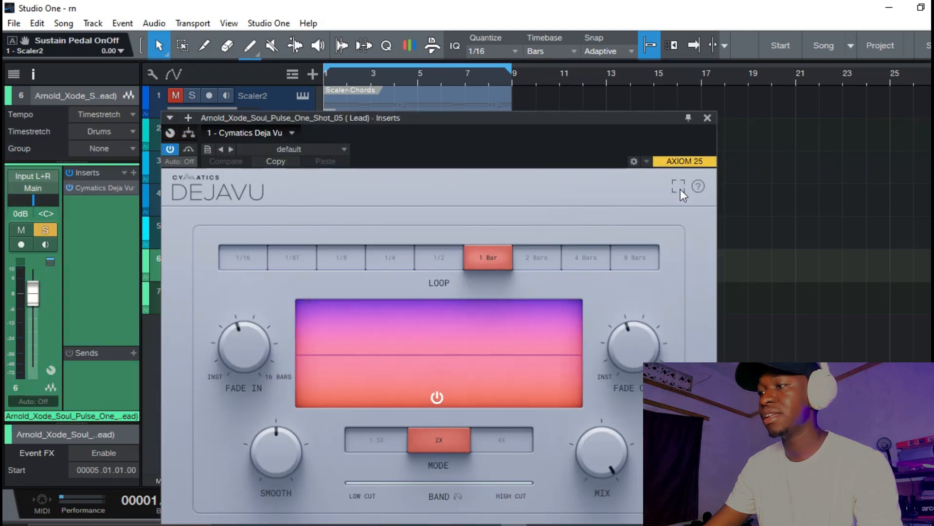
pyautogui.moveTo(710, 125)
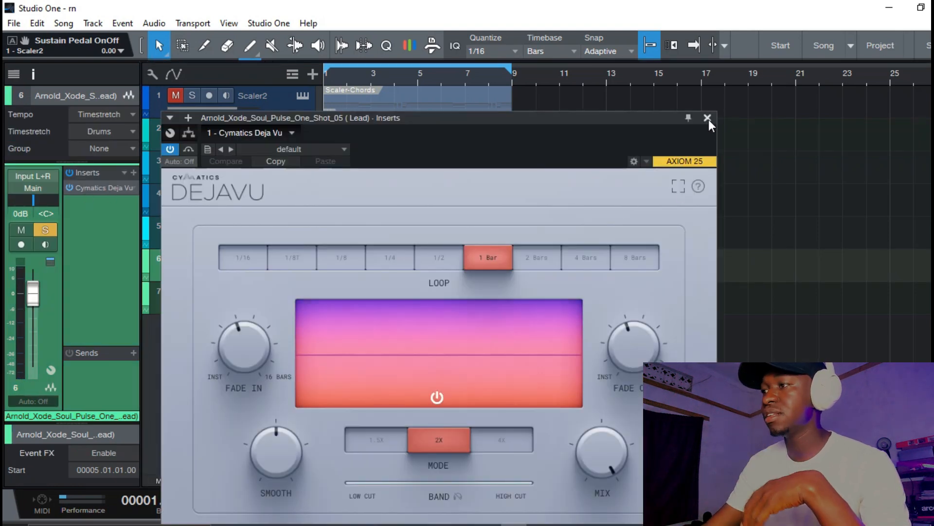
pyautogui.click(708, 117)
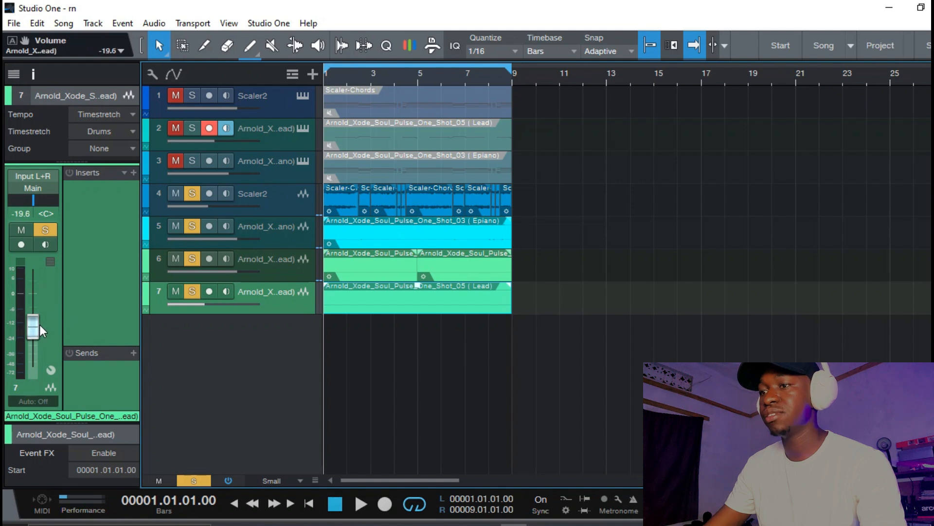
pyautogui.click(361, 504)
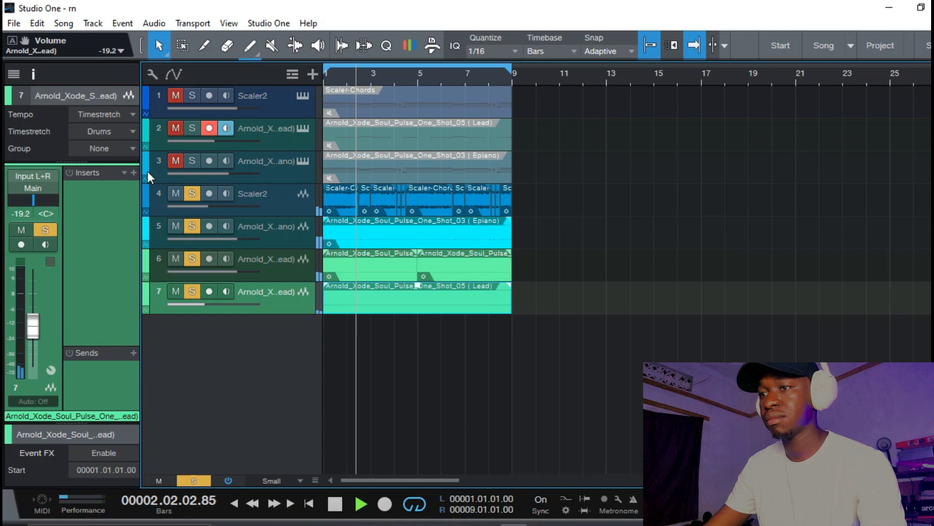
# Step: Load Soundtoys PanMan on the lead's inserts and raise its fader to about -15.8 dB
pyautogui.click(129, 173)
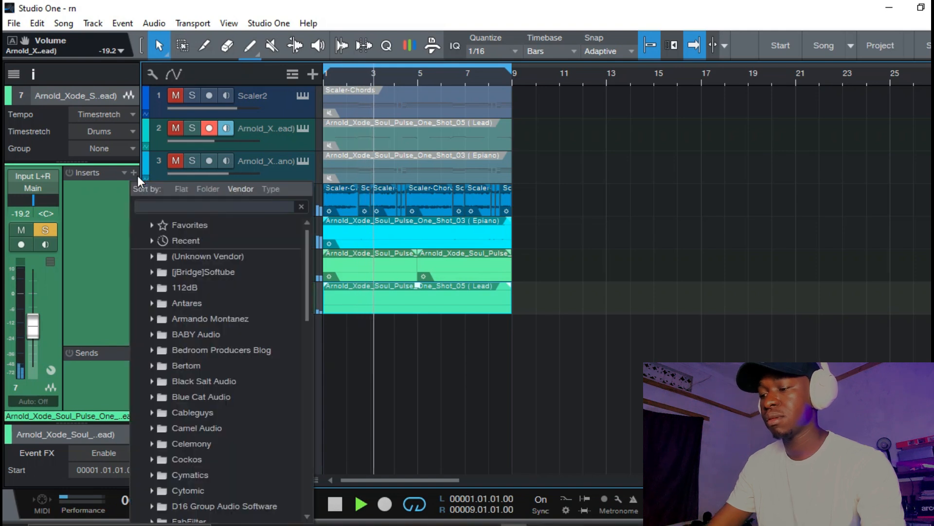
pyautogui.write('pan')
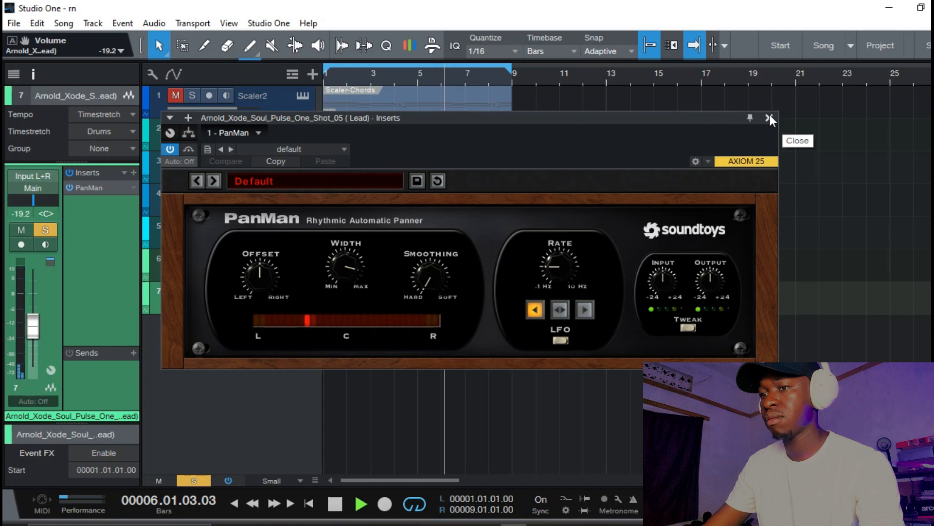
pyautogui.click(768, 117)
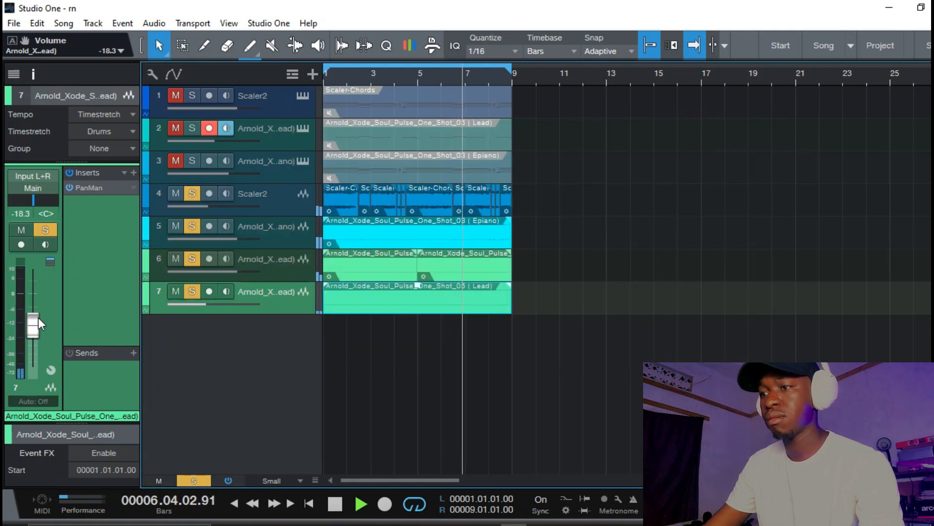
pyautogui.moveTo(33, 323); pyautogui.dragTo(33, 319)
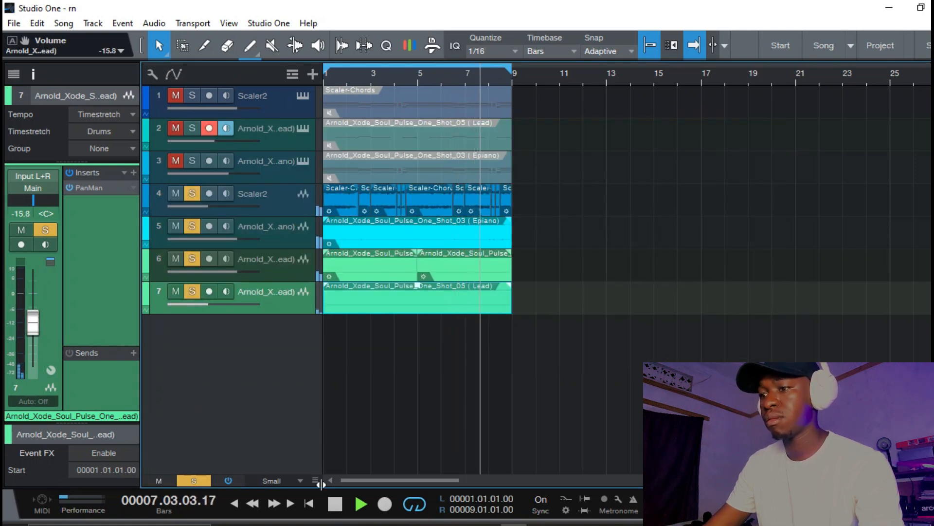
pyautogui.click(320, 481)
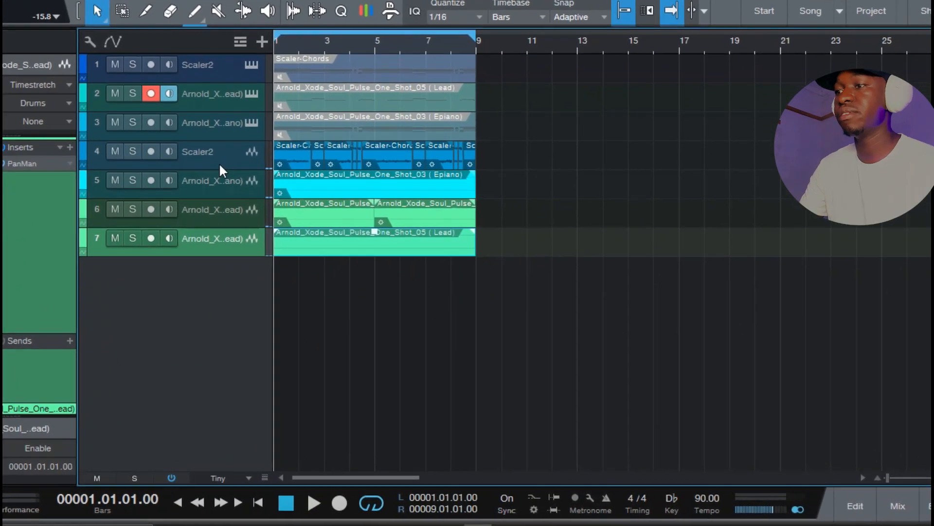
# Step: Create the keys bus in the Console with Finisher Micro stepped to Simple Ambience
pyautogui.click(893, 504)
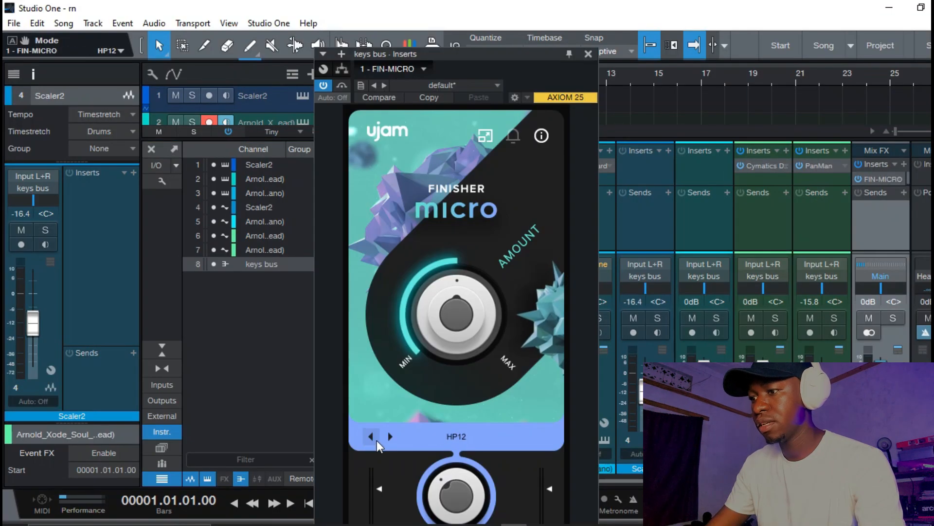
pyautogui.click(389, 436)
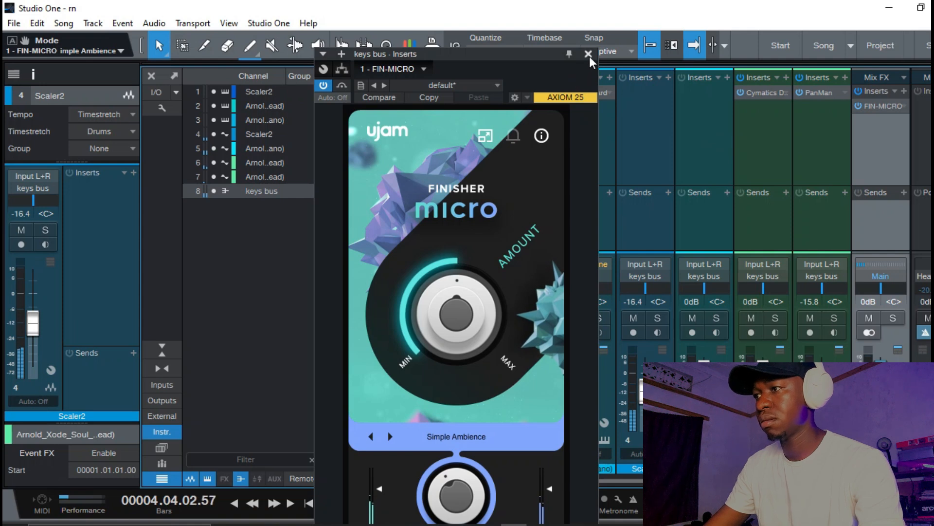
pyautogui.click(587, 53)
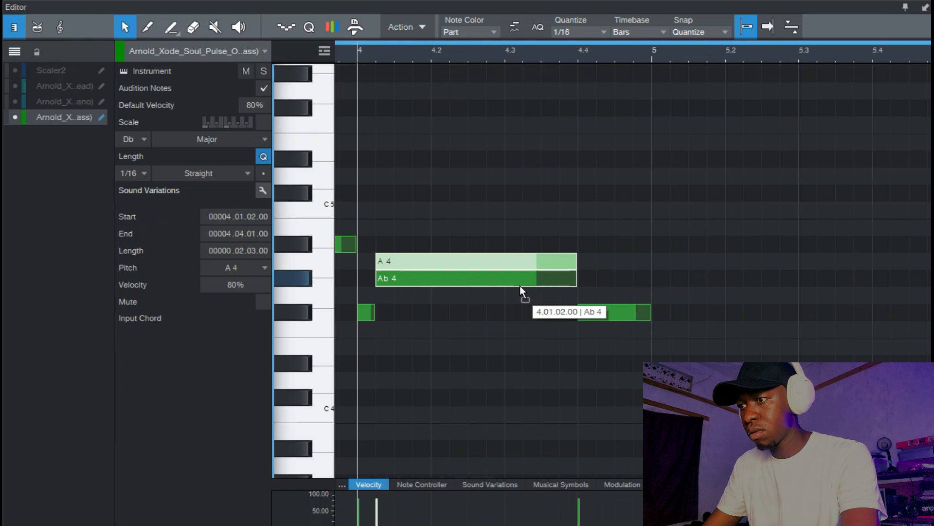
# Step: Drag bass notes down to G4 and add Kickstart 2 ducking at 55% mix to the bass
pyautogui.moveTo(477, 279); pyautogui.dragTo(477, 295)
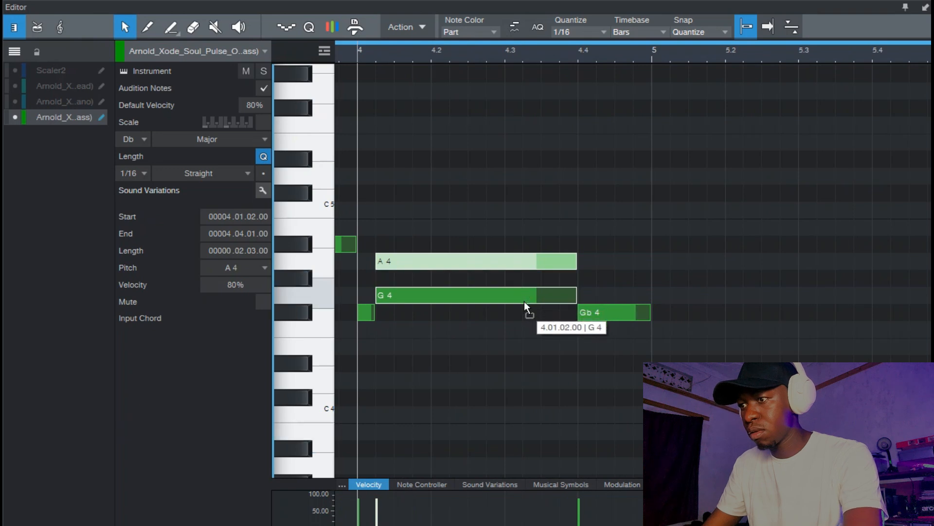
pyautogui.moveTo(475, 295); pyautogui.dragTo(475, 245)
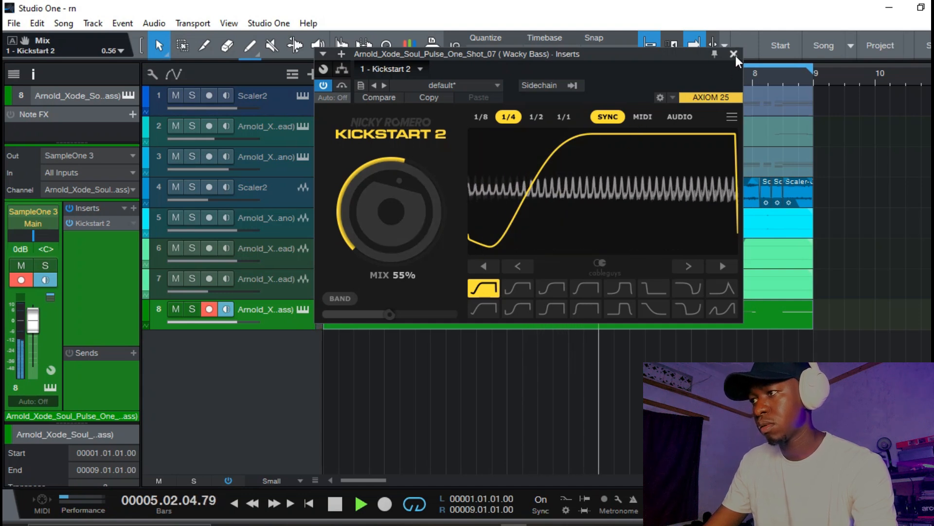
pyautogui.click(732, 53)
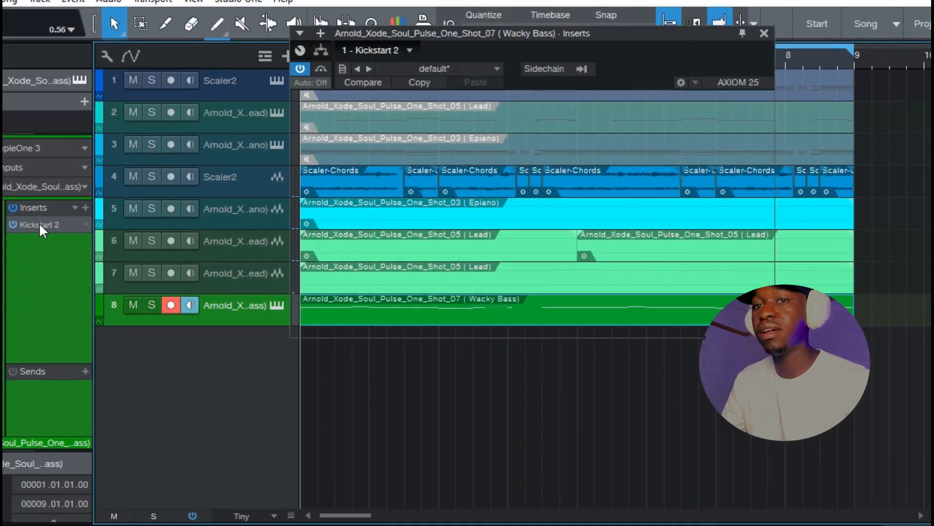
pyautogui.click(37, 224)
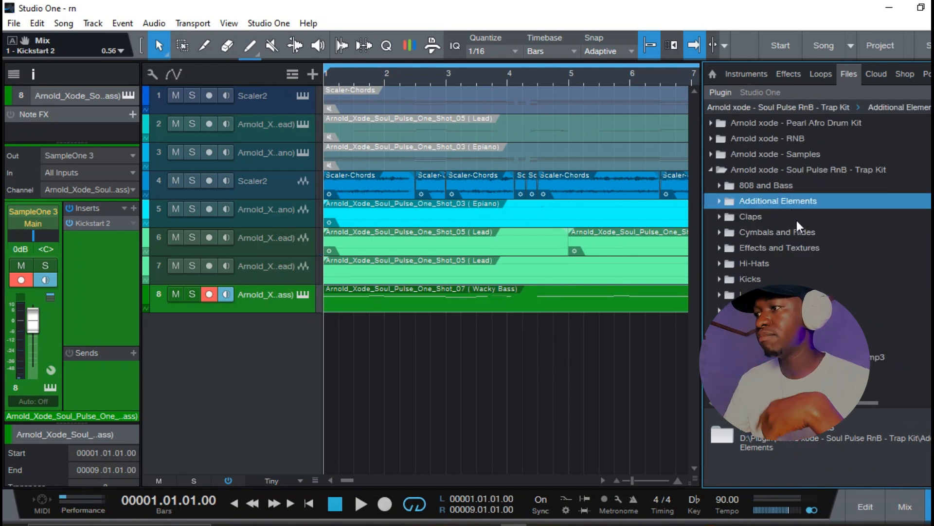
# Step: Add a percussion loop from Additional Elements with Deja Vu and a Pro EQ low cut plus 233 Hz dip
pyautogui.click(777, 248)
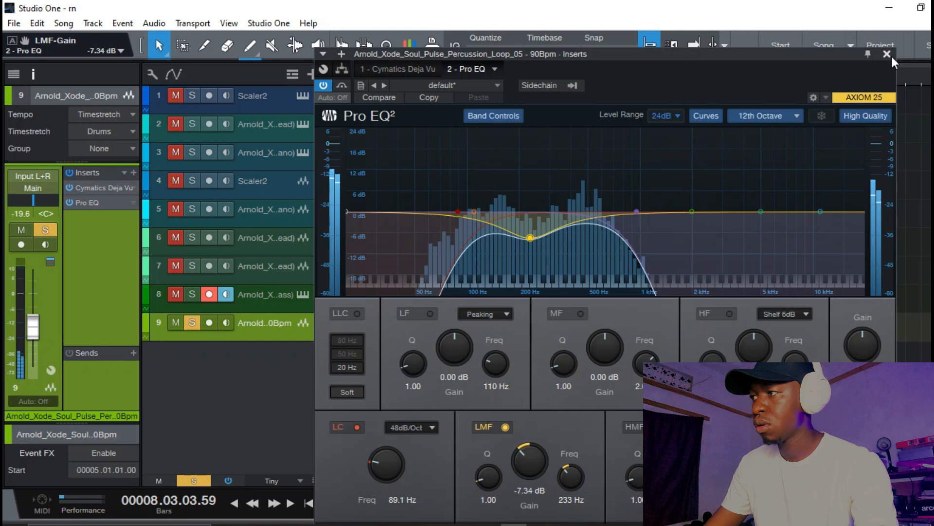
pyautogui.click(886, 55)
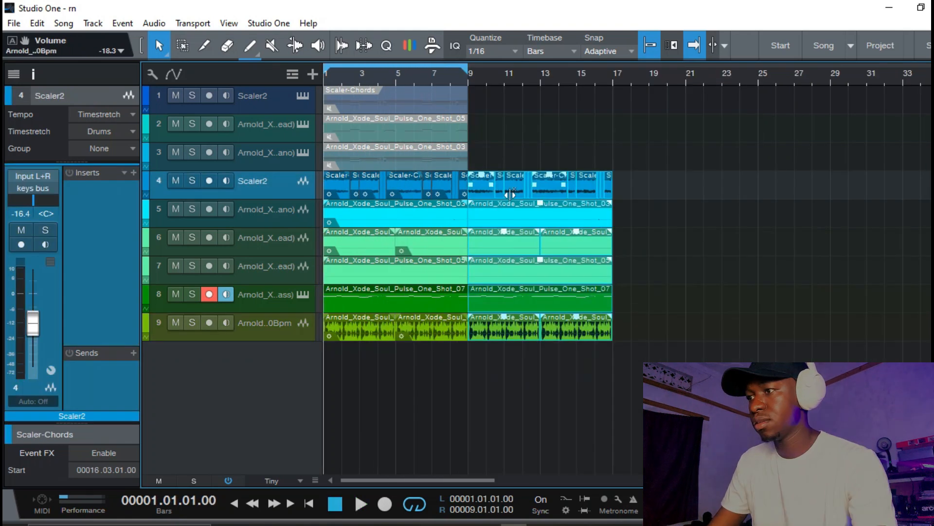
# Step: Render the selected first eight bars into a Mixdown track via Mixdown Selection
pyautogui.rightClick(511, 198)
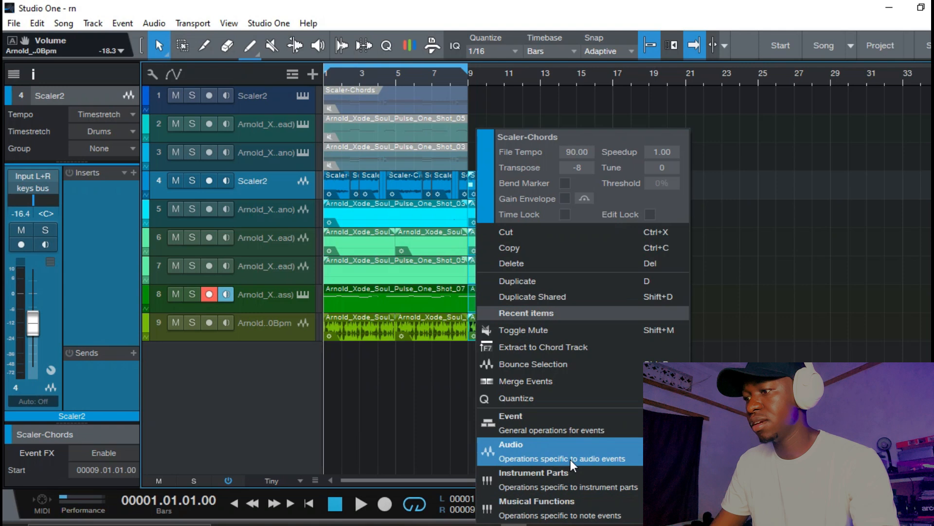
pyautogui.moveTo(525, 460)
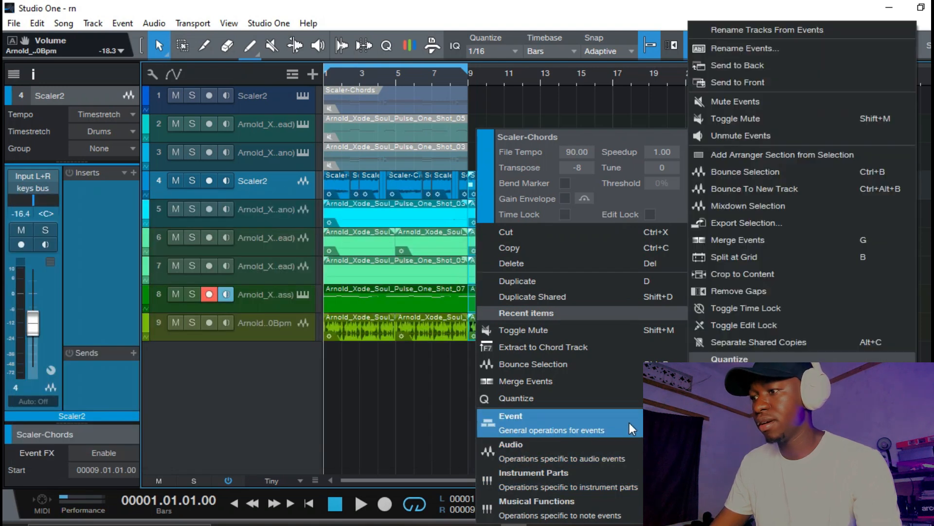
pyautogui.click(747, 206)
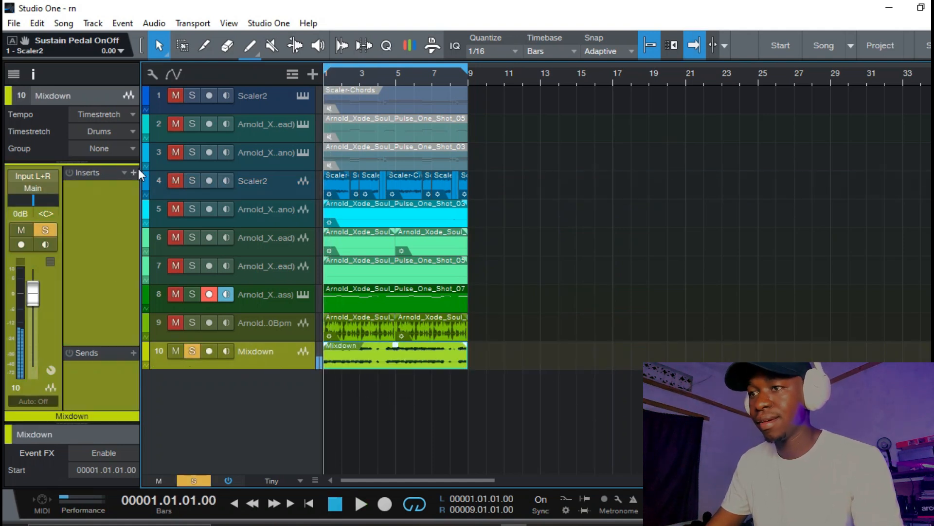
# Step: Insert Cymatics Deja Vu on the Mixdown track
pyautogui.click(133, 174)
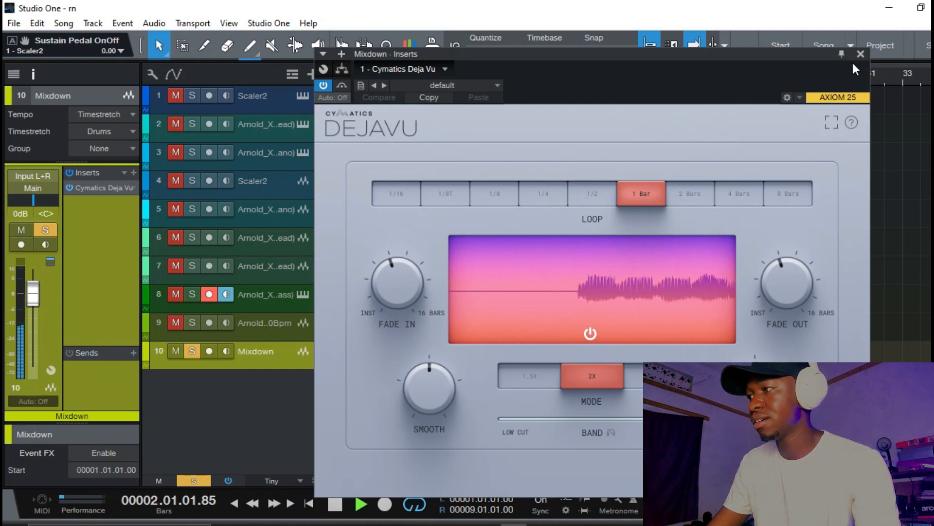
pyautogui.click(859, 54)
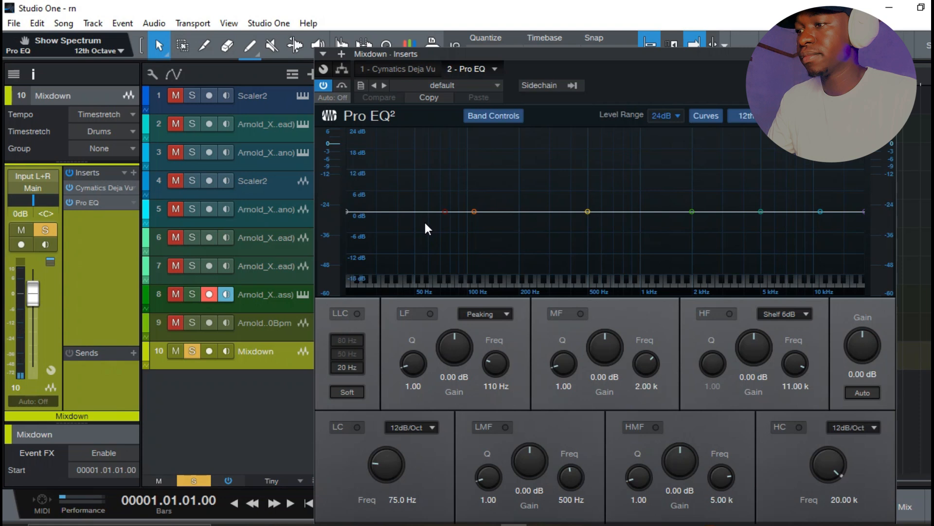
# Step: Enable the Pro EQ low cut at 36 dB/Oct around 108 Hz and shape the LF band
pyautogui.click(411, 427)
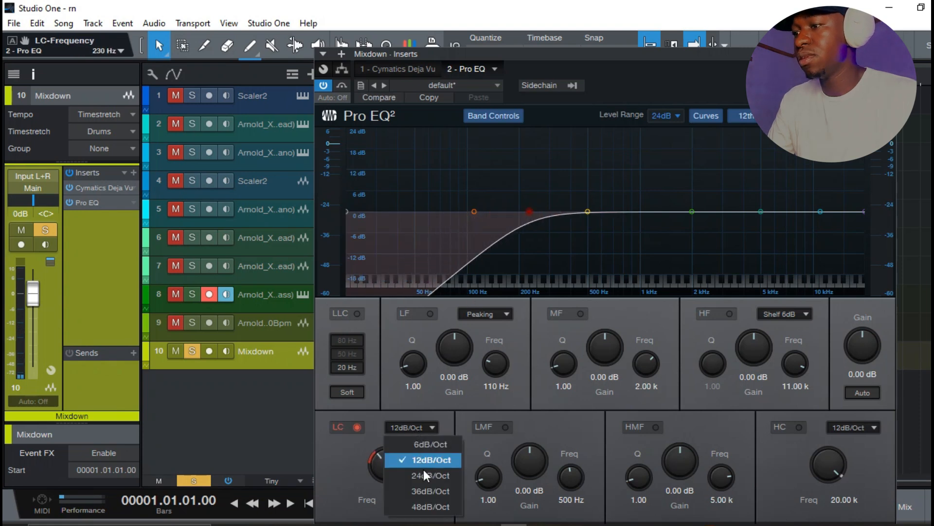
pyautogui.click(431, 491)
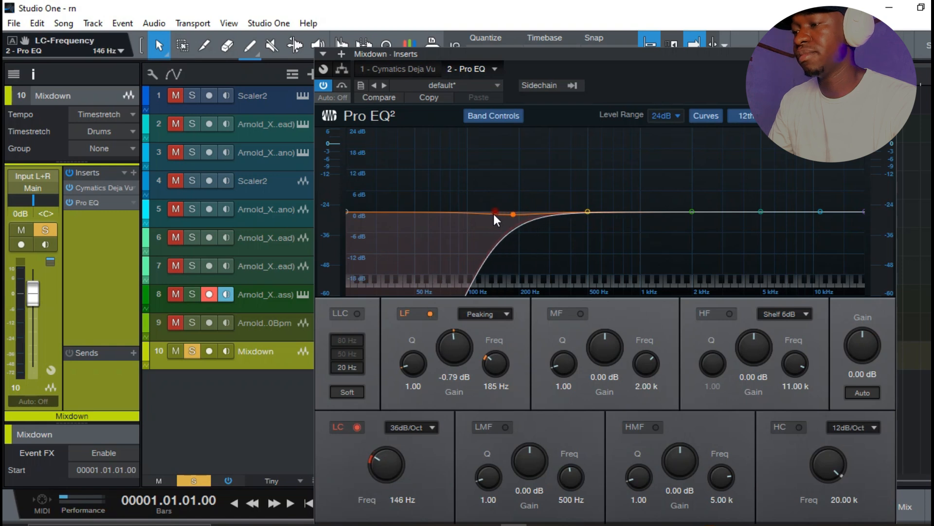
pyautogui.moveTo(496, 213); pyautogui.dragTo(511, 213)
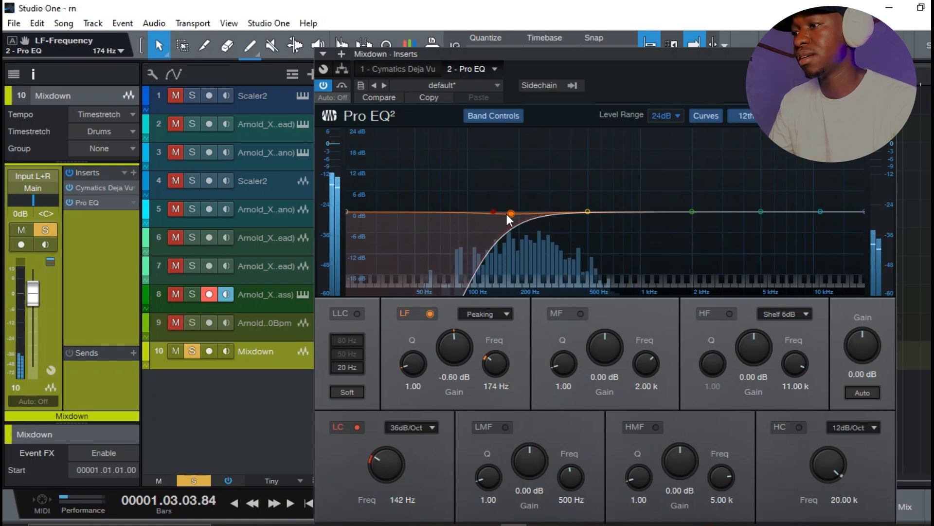
pyautogui.moveTo(511, 213); pyautogui.dragTo(473, 211)
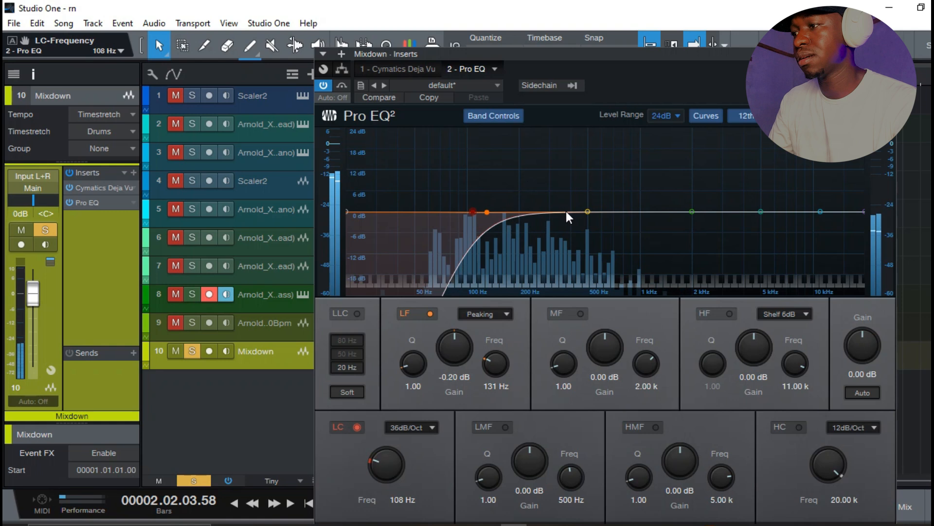
pyautogui.moveTo(587, 211); pyautogui.dragTo(665, 226)
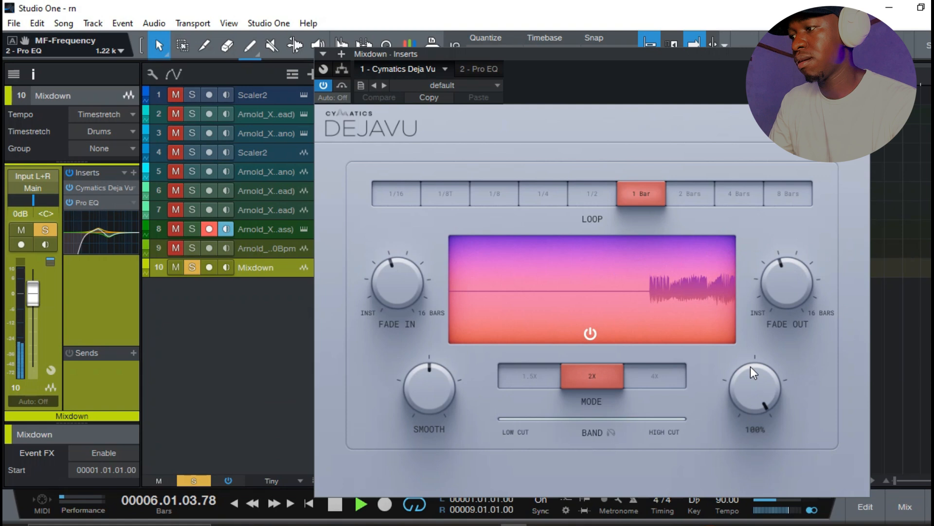
# Step: Lower Deja Vu's pitched blend to about 84%
pyautogui.moveTo(757, 387); pyautogui.dragTo(763, 399)
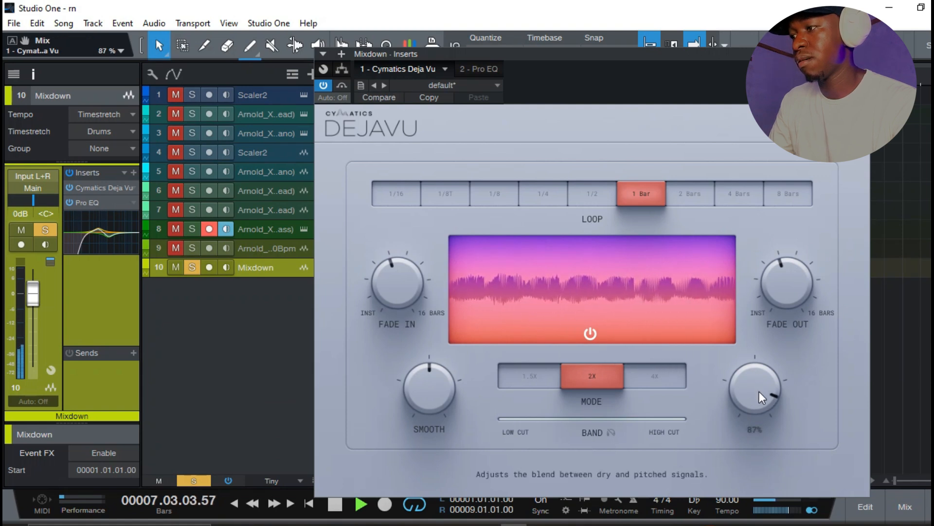
pyautogui.moveTo(755, 388); pyautogui.dragTo(761, 402)
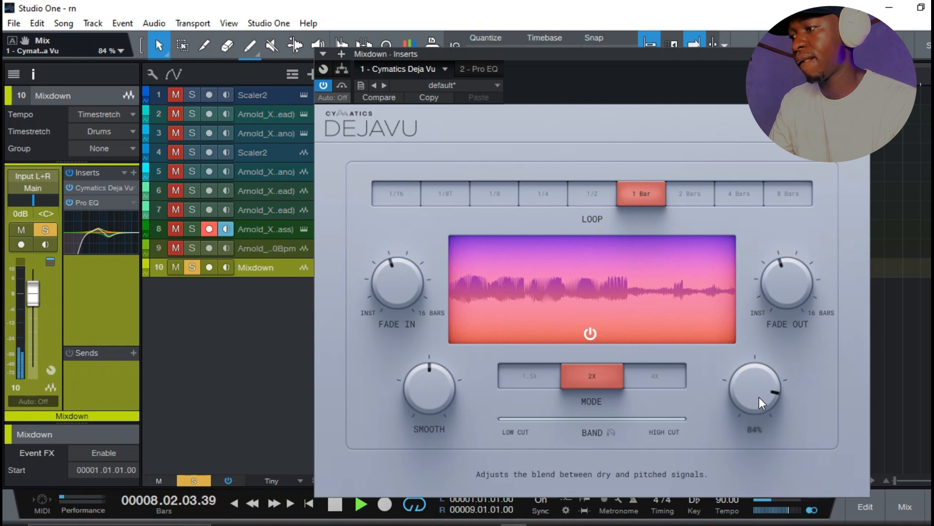